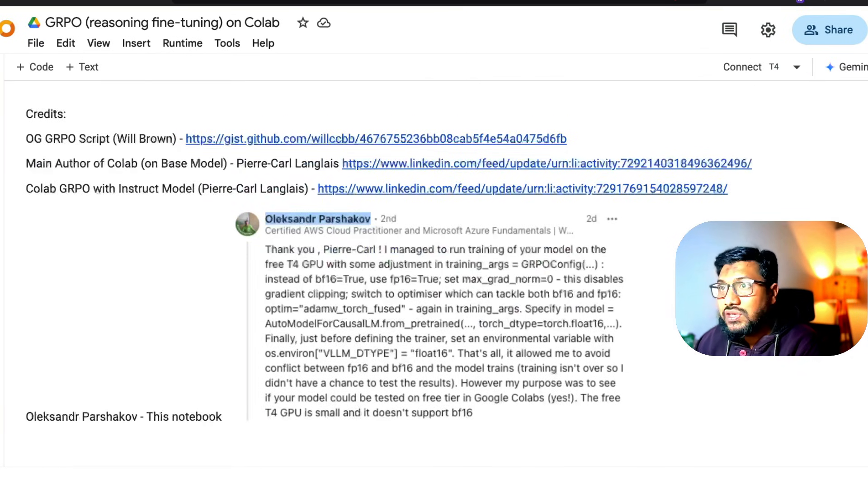
pyautogui.moveTo(260, 141)
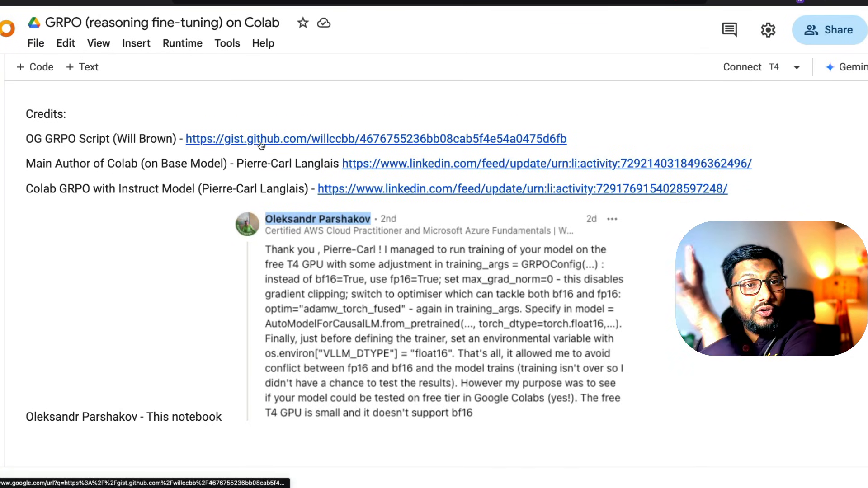
pyautogui.moveTo(472, 173)
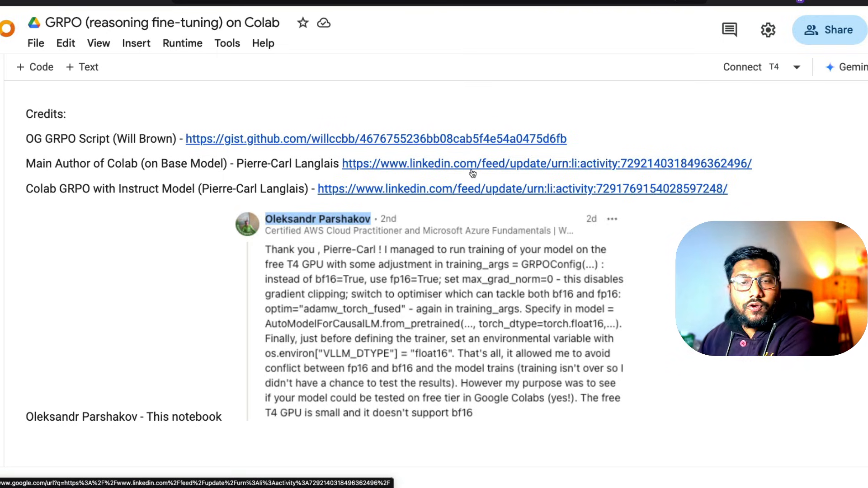
pyautogui.moveTo(305, 281)
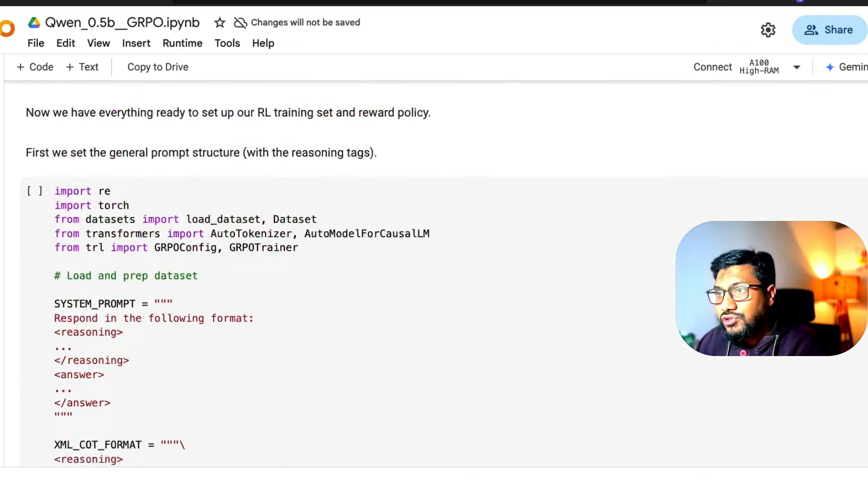
# - Scroll through the Qwen_0.5b__GRPO.ipynb training output samples, ending at the GRPO notebook's credits
pyautogui.scroll(-3)
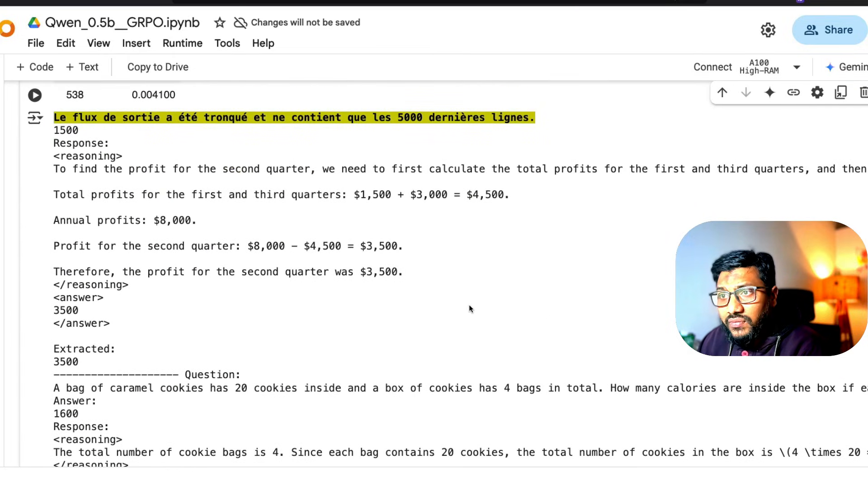
pyautogui.scroll(3)
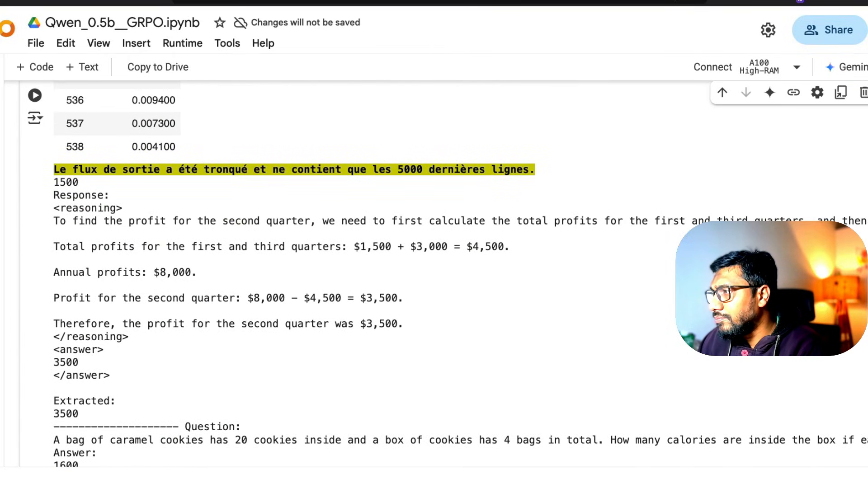
pyautogui.scroll(3)
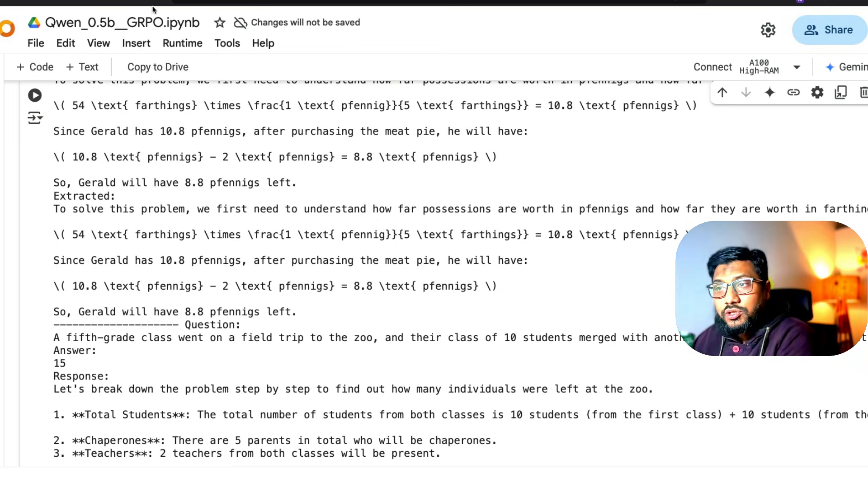
pyautogui.scroll(-3)
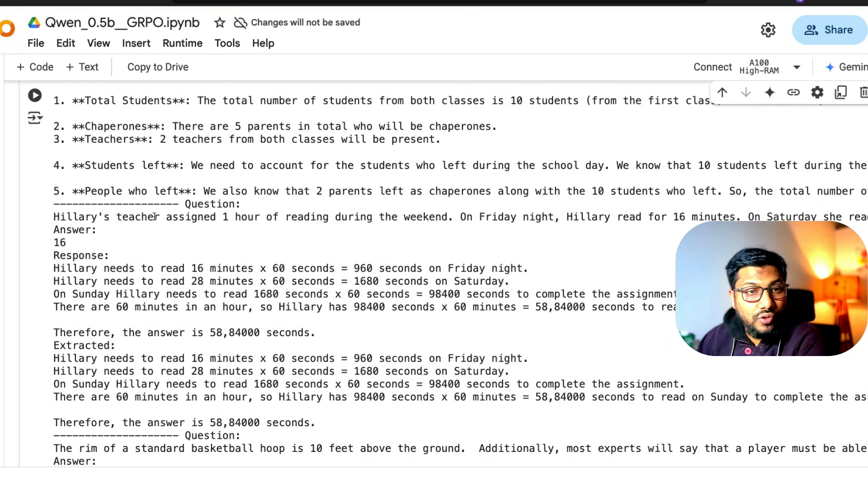
pyautogui.scroll(-3)
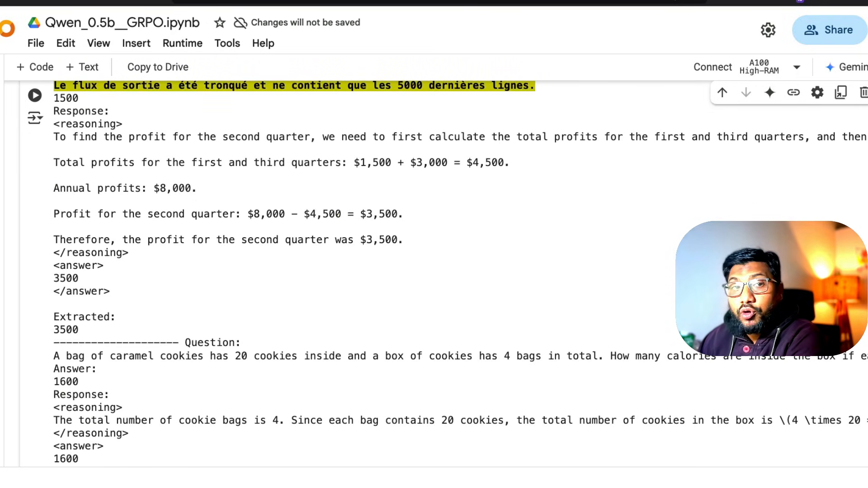
pyautogui.moveTo(637, 294)
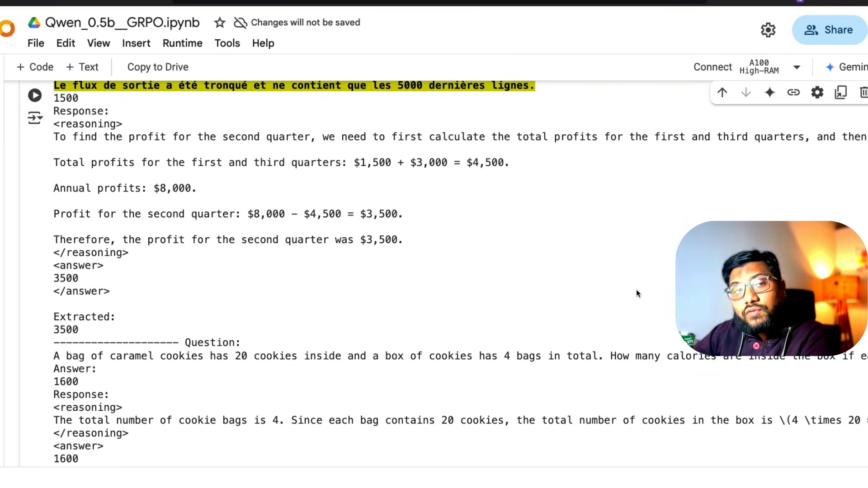
pyautogui.moveTo(633, 285)
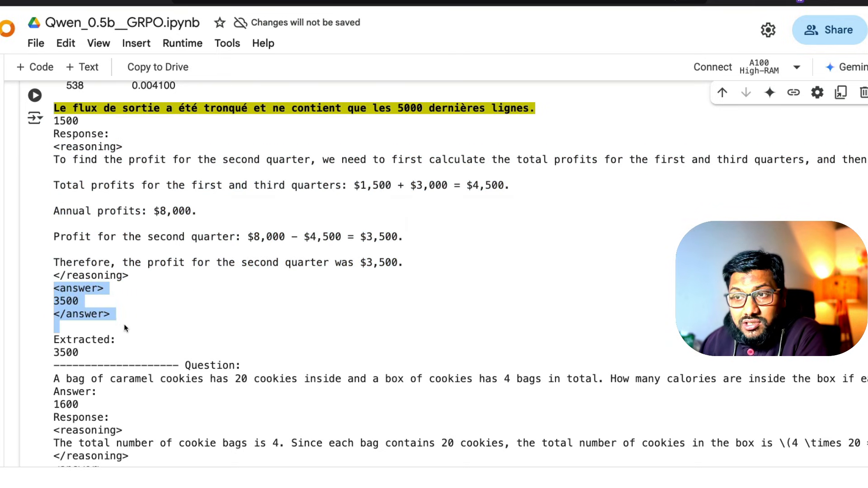
pyautogui.scroll(-3)
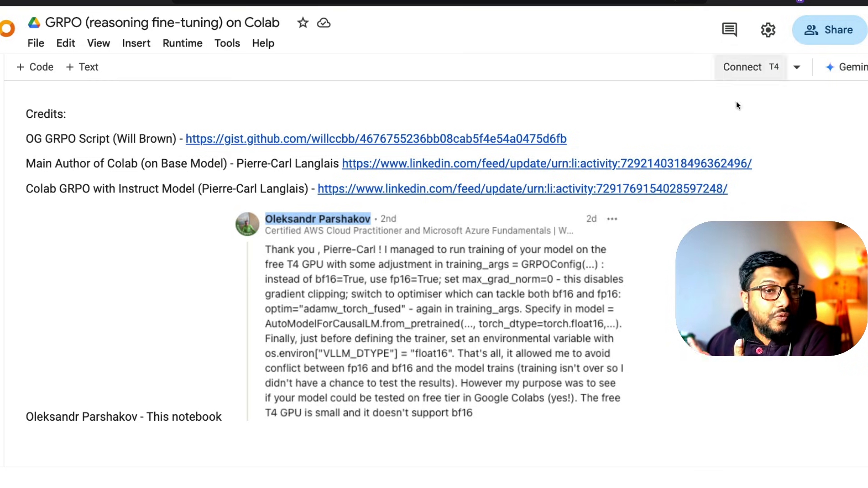
pyautogui.moveTo(822, 157)
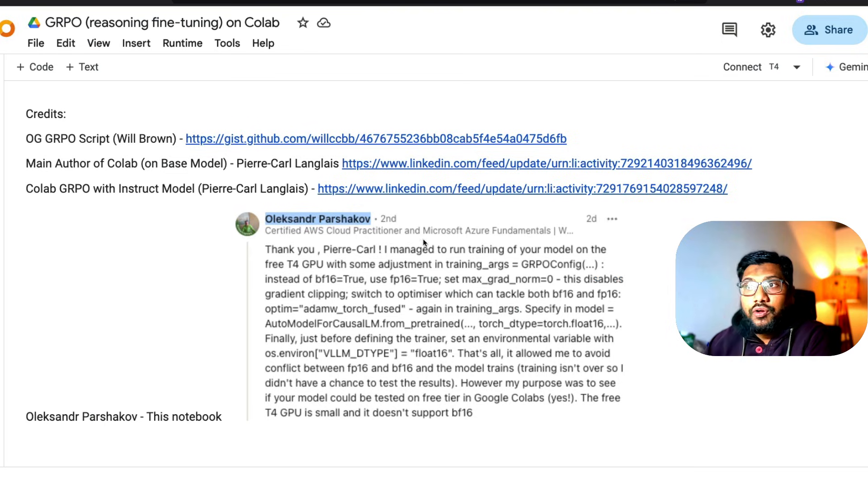
# - Scroll past the vllm install output to the imports and SYSTEM_PROMPT code cell
pyautogui.scroll(-3)
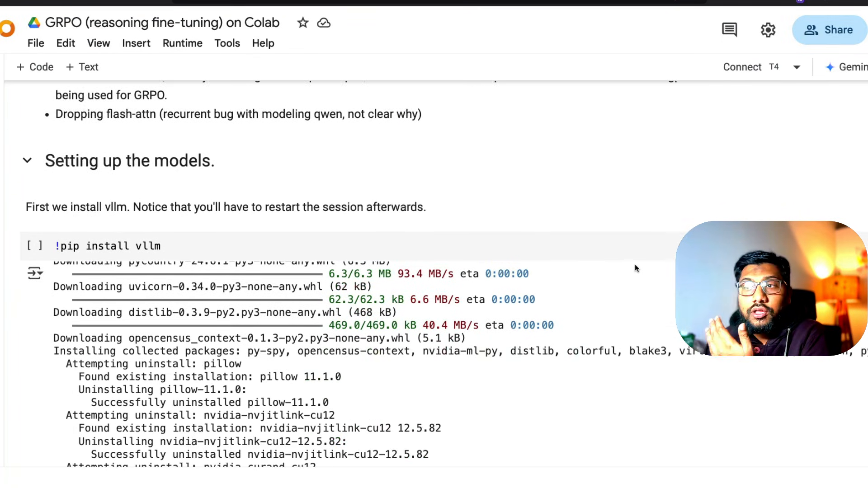
pyautogui.scroll(-3)
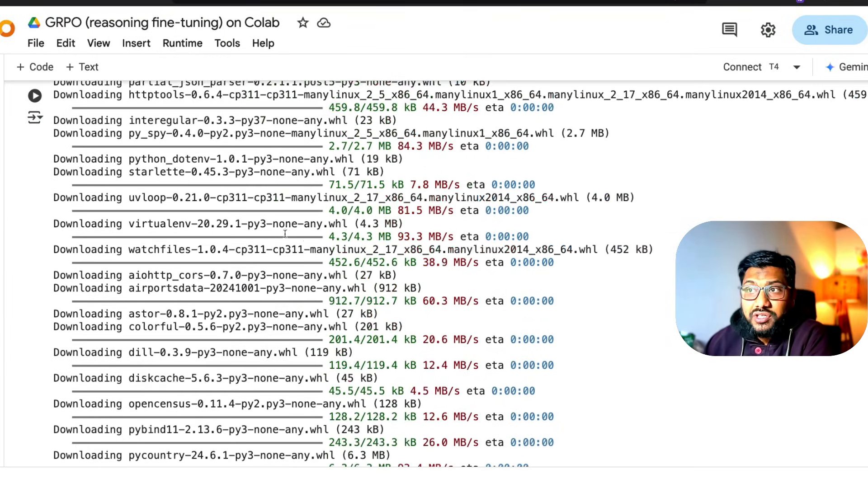
pyautogui.scroll(-3)
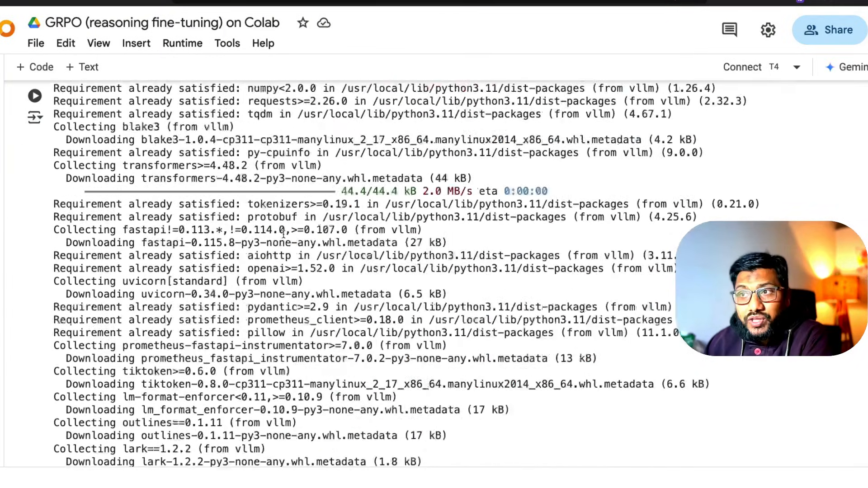
pyautogui.scroll(3)
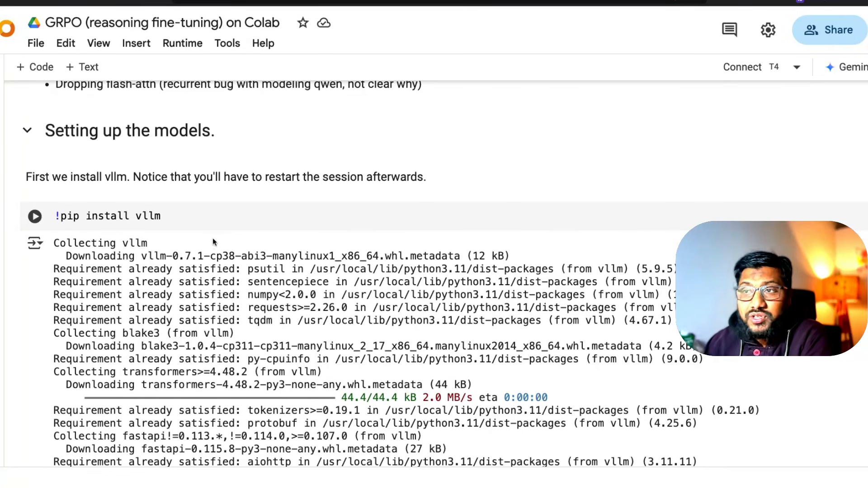
pyautogui.scroll(-3)
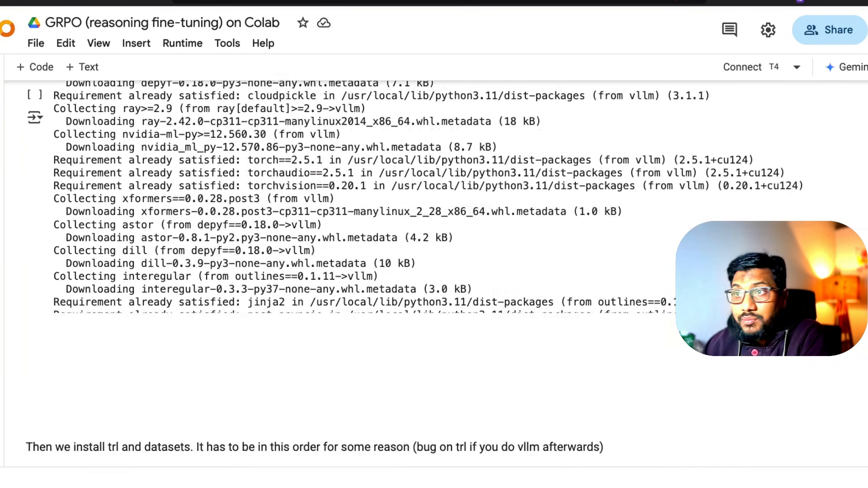
pyautogui.scroll(-3)
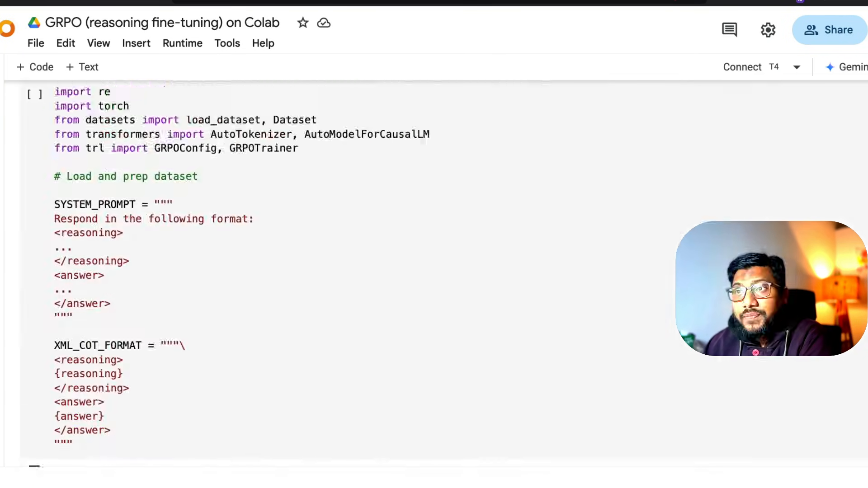
# - Highlight GRPOConfig and trl in the import line before moving to the Excalidraw whiteboard
pyautogui.scroll(-3)
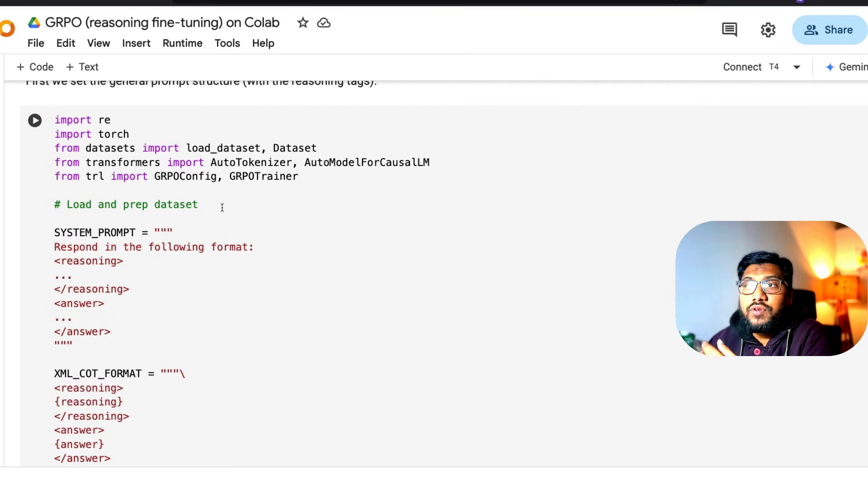
pyautogui.doubleClick(187, 176)
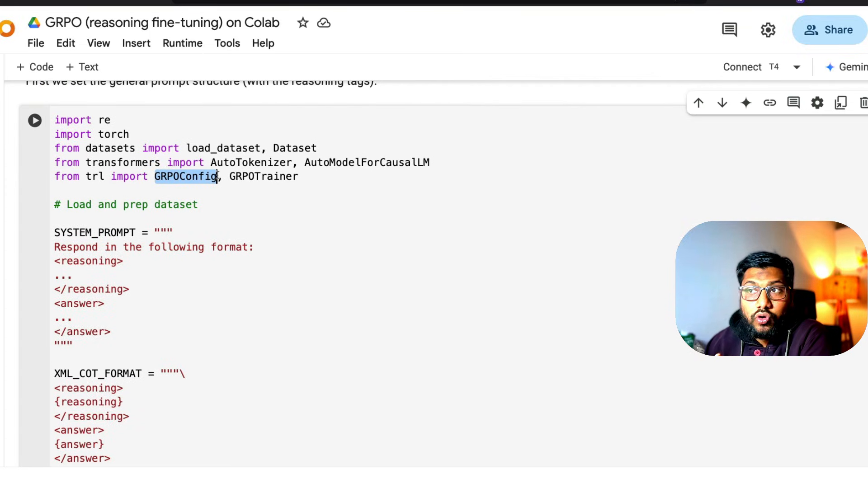
pyautogui.doubleClick(94, 175)
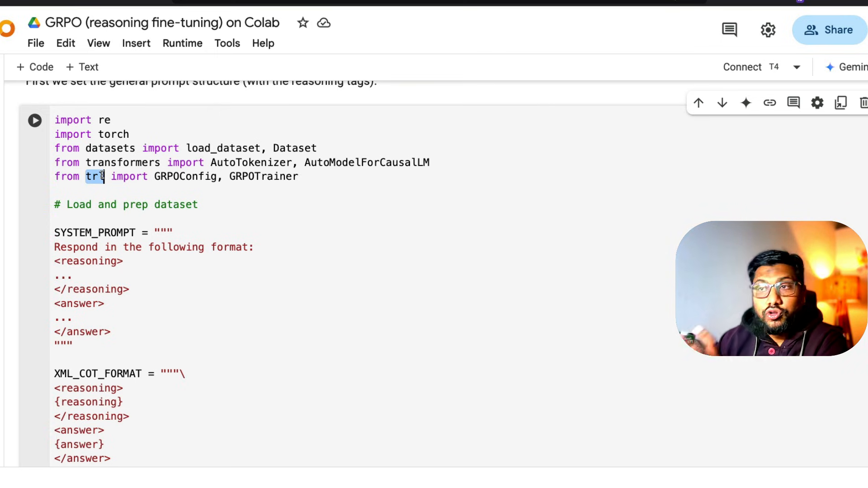
pyautogui.scroll(3)
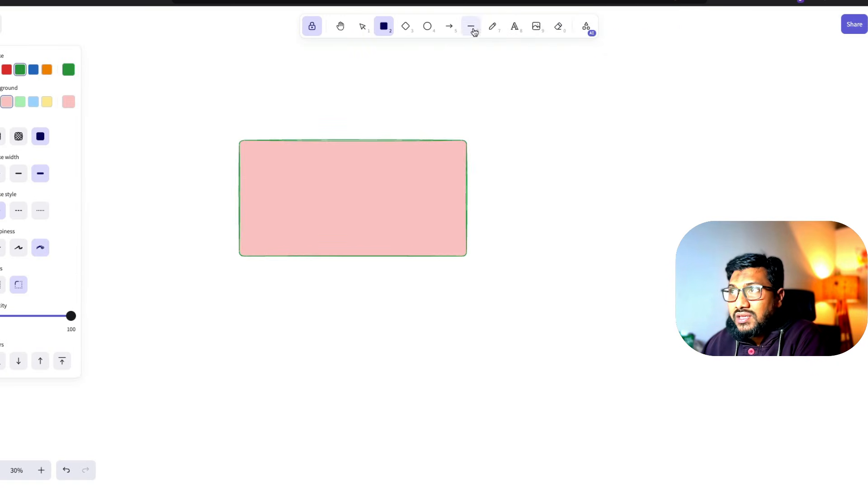
# - Handwrite LLM, SmolLM 135MB and '+ Dataset GSM8K' on the whiteboard with the freehand pencil
pyautogui.click(491, 26)
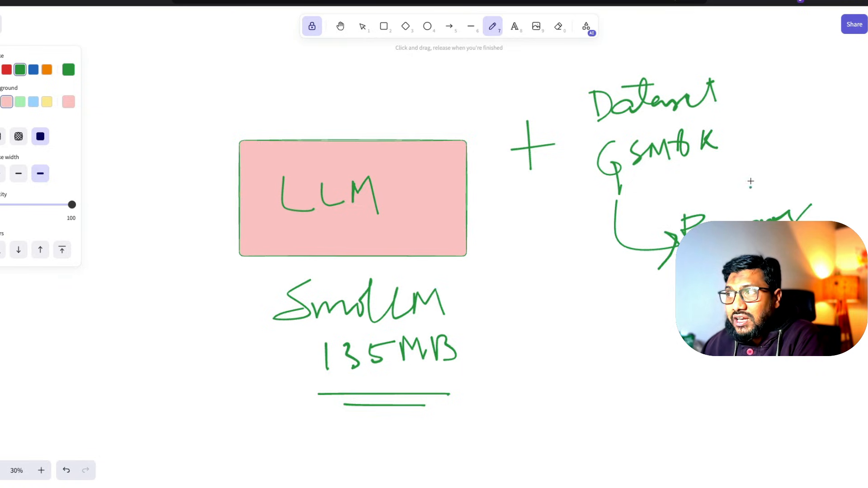
pyautogui.moveTo(750, 187)
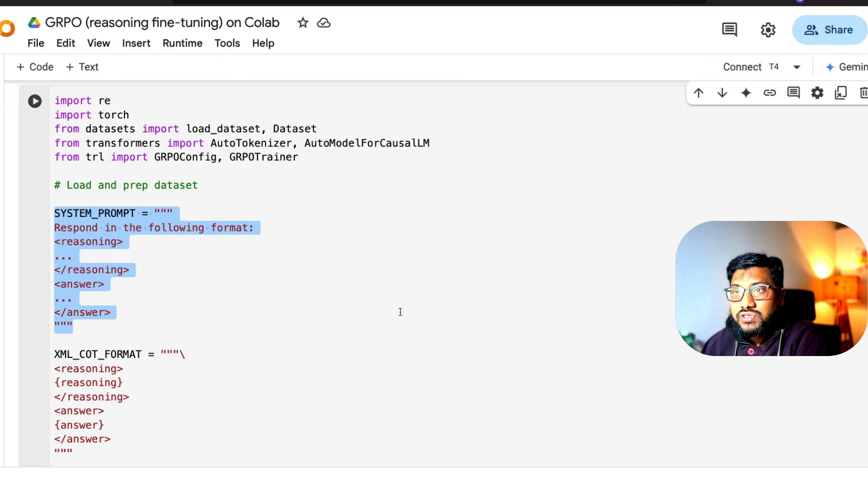
pyautogui.click(109, 312)
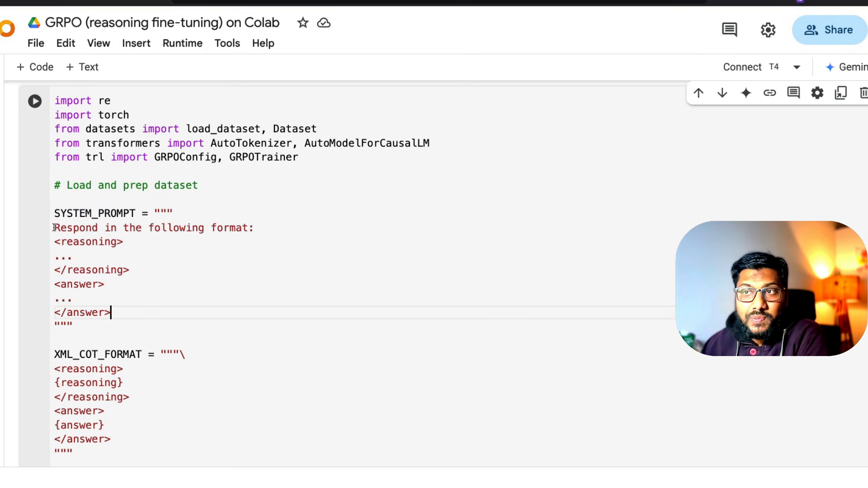
pyautogui.moveTo(144, 278)
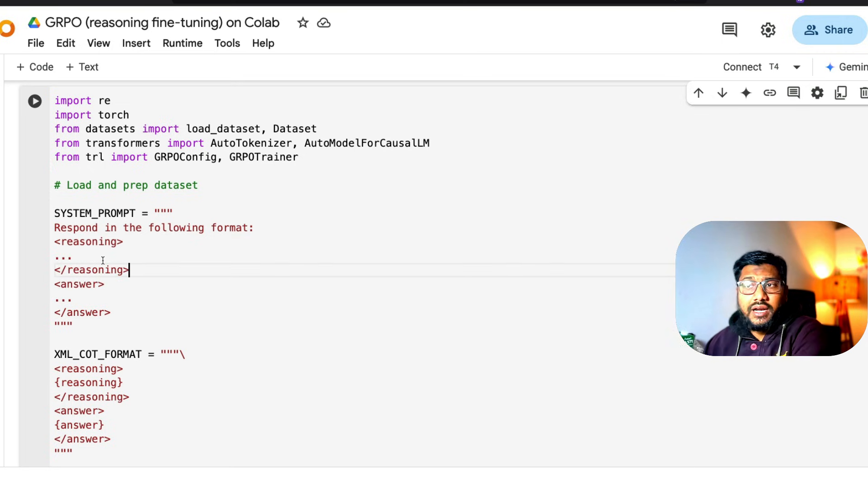
pyautogui.doubleClick(94, 270)
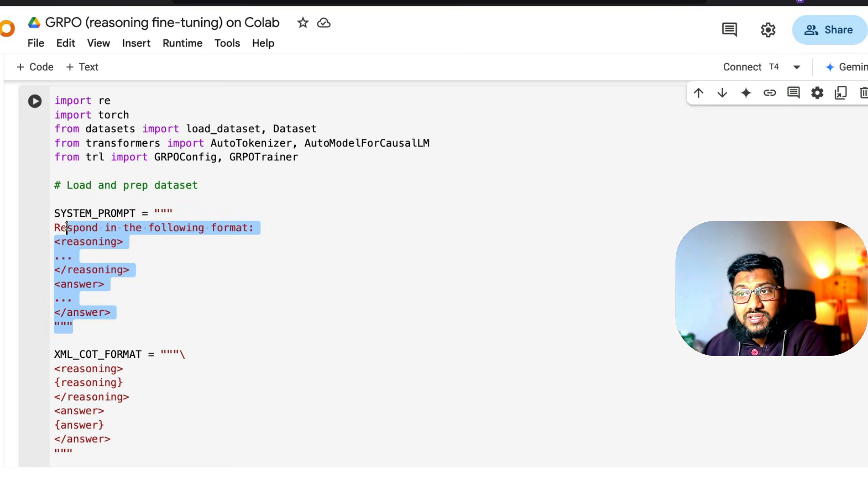
pyautogui.scroll(-3)
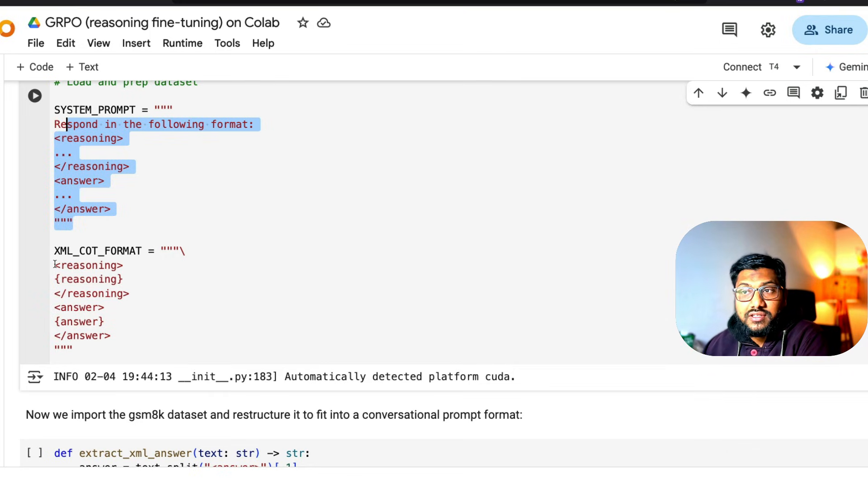
pyautogui.click(92, 294)
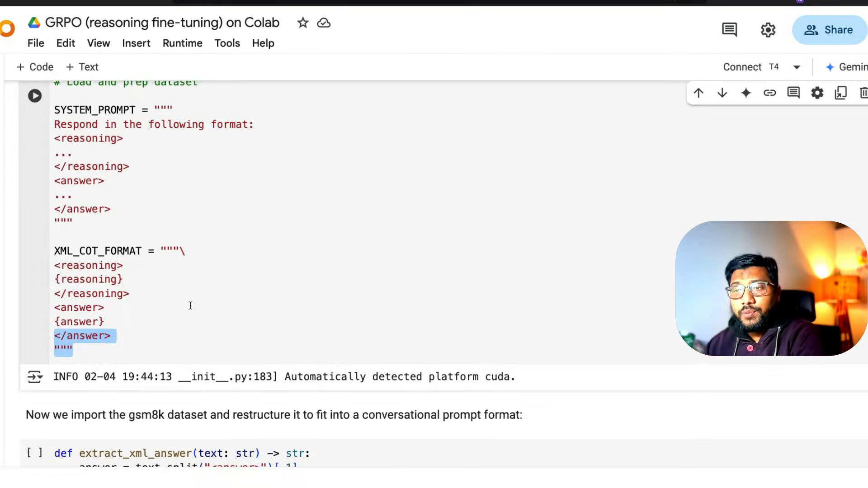
pyautogui.scroll(-3)
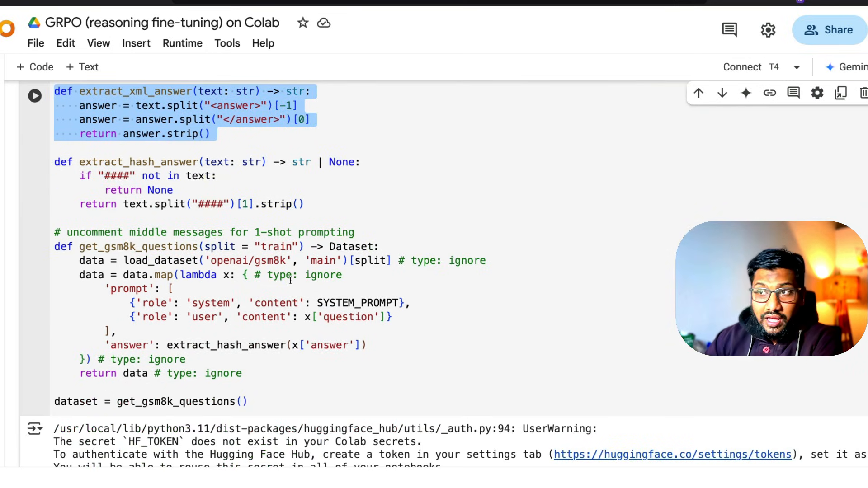
# - Highlight the load_dataset('openai/gsm8k') line, then open the Hugging Face search bar
pyautogui.doubleClick(144, 261)
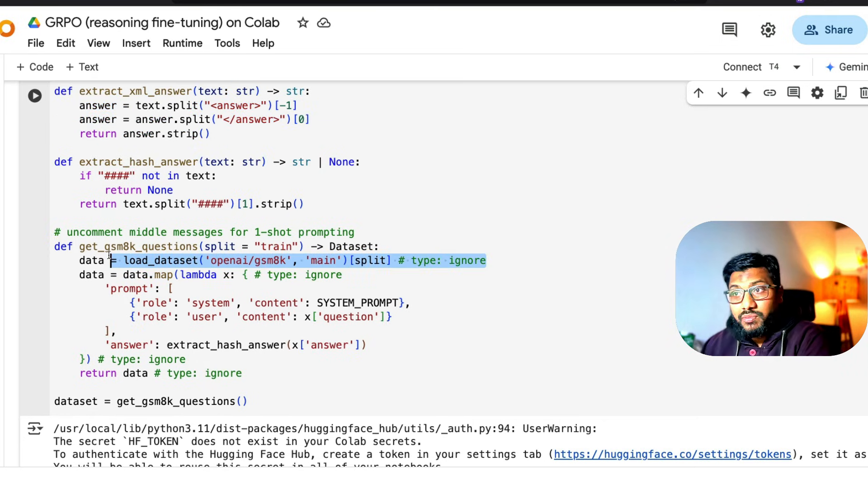
pyautogui.scroll(-3)
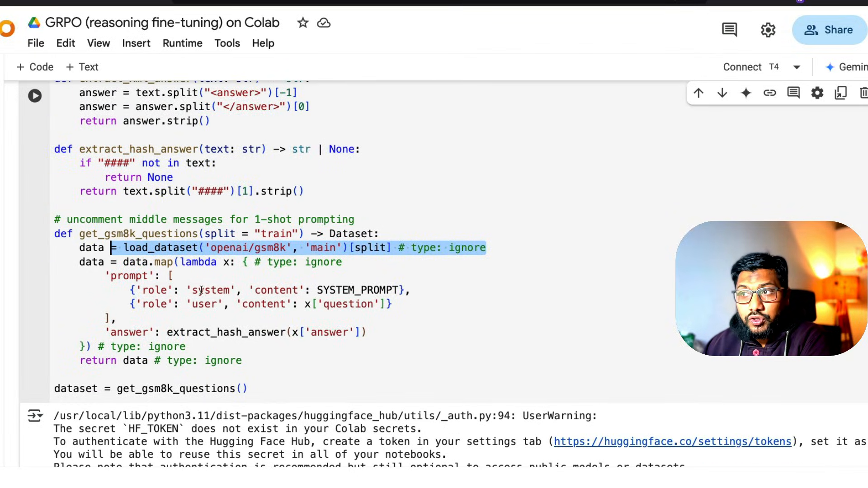
pyautogui.doubleClick(354, 304)
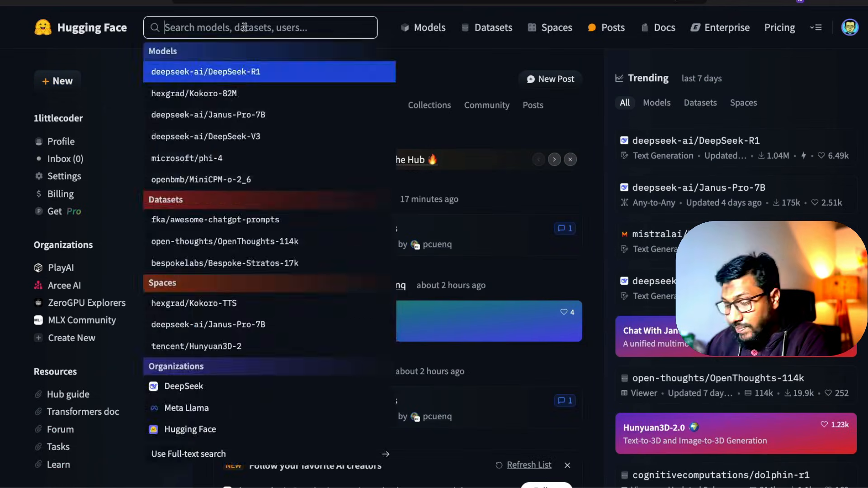
# - Search Hugging Face for gsm8k and browse the openai/gsm8k question and answer columns
pyautogui.write('gsm8k')
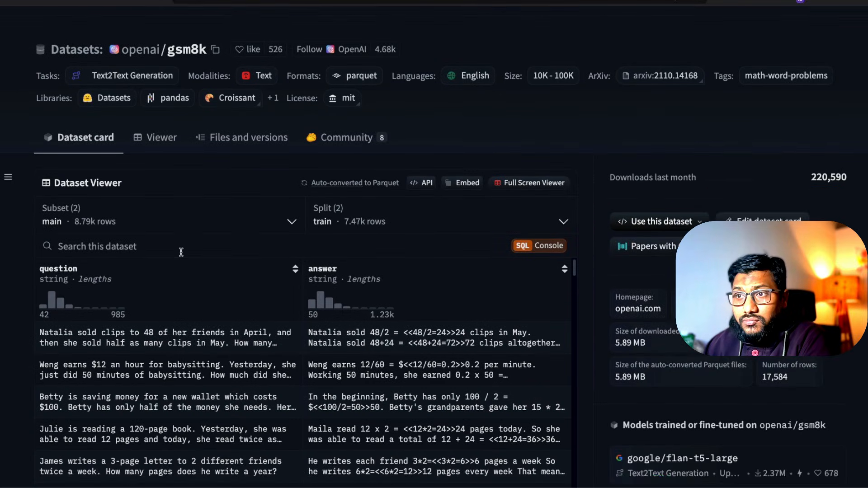
pyautogui.scroll(-3)
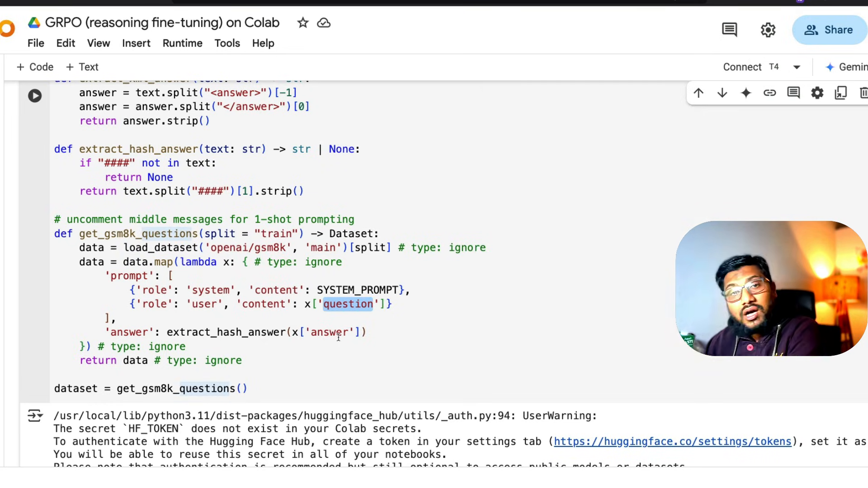
# - Scroll the notebook down to the correctness and formatting Reward Functions section
pyautogui.scroll(-3)
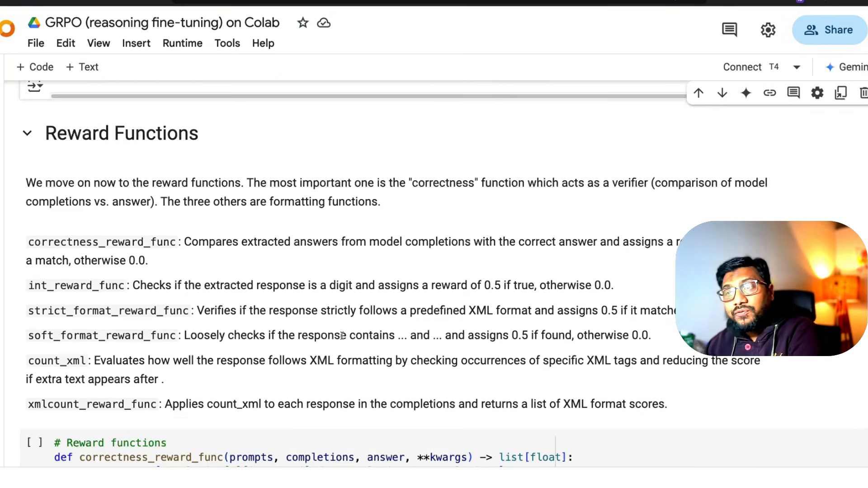
pyautogui.scroll(-3)
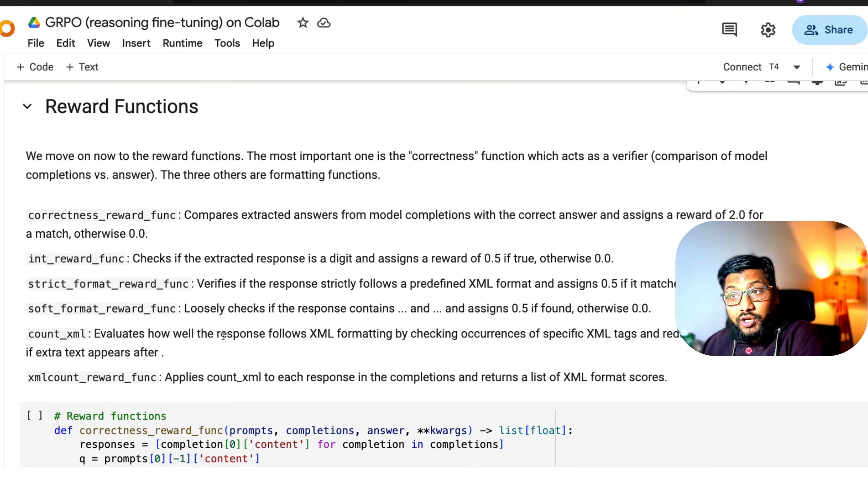
pyautogui.scroll(-3)
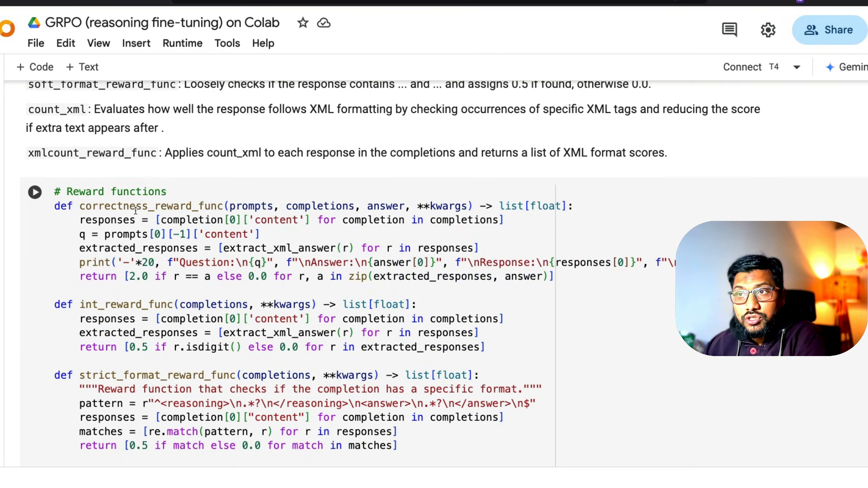
pyautogui.scroll(-3)
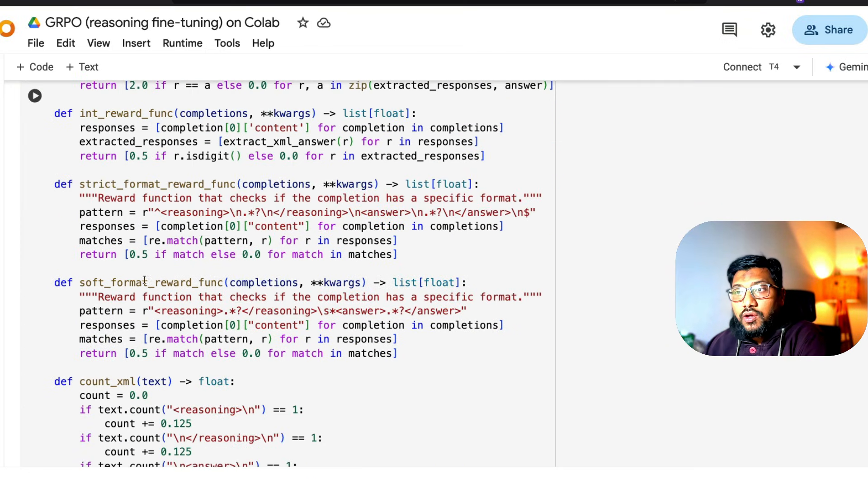
pyautogui.scroll(3)
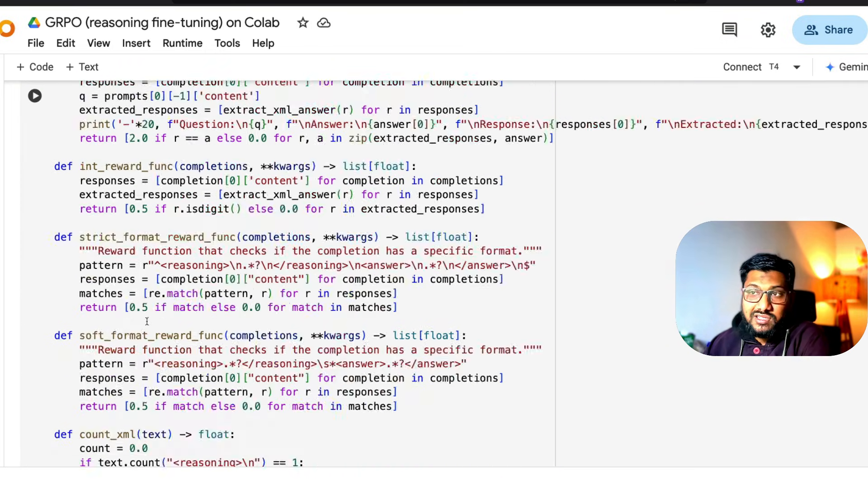
pyautogui.scroll(3)
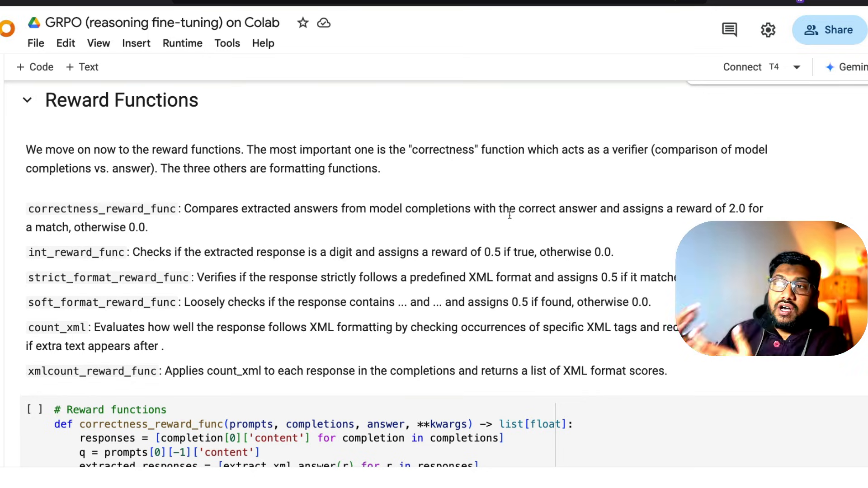
pyautogui.scroll(-3)
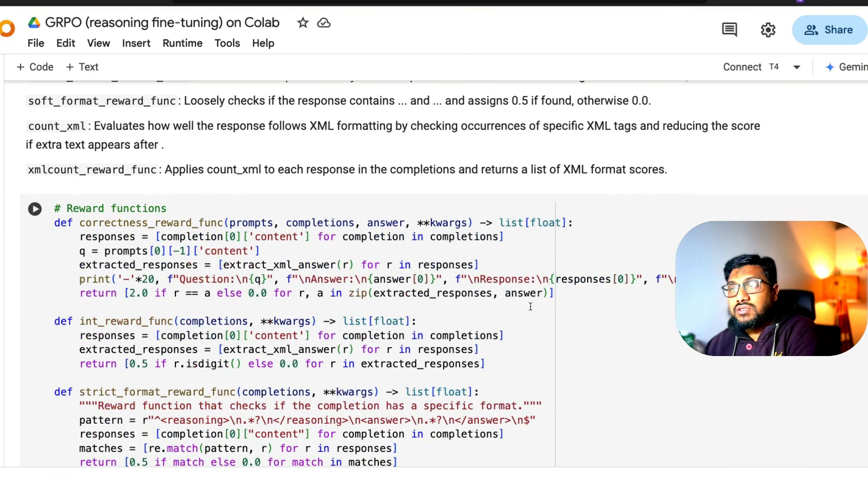
pyautogui.scroll(3)
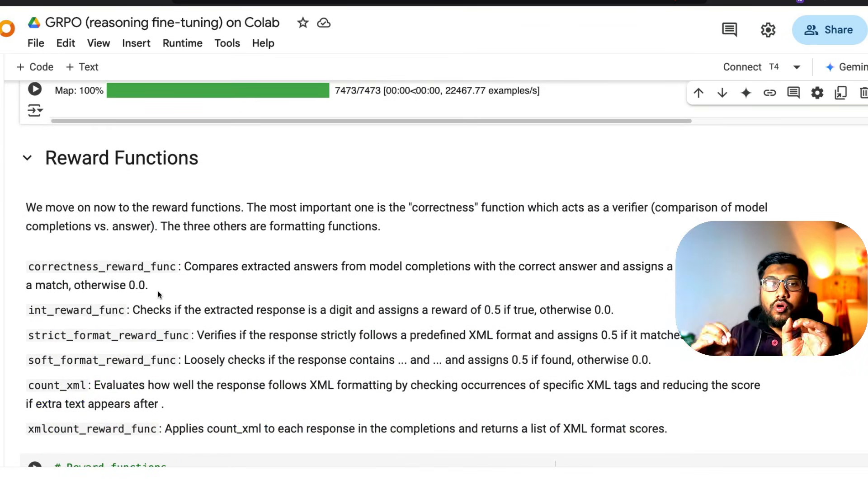
pyautogui.scroll(-3)
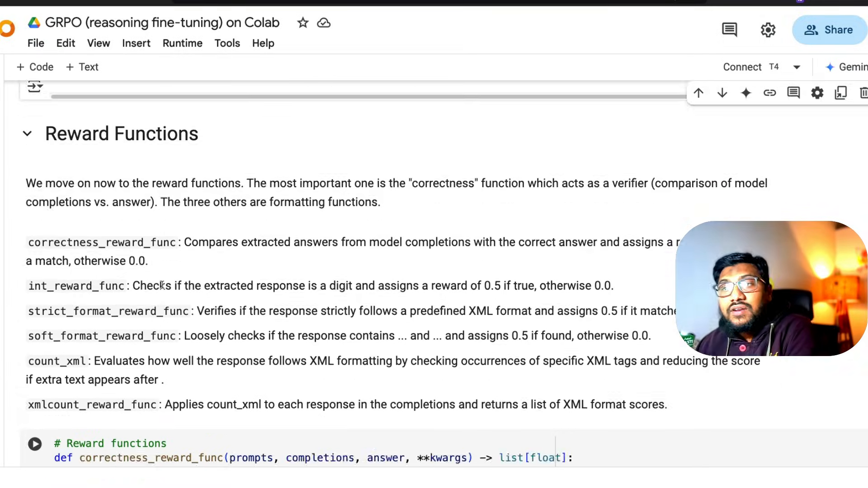
pyautogui.scroll(-3)
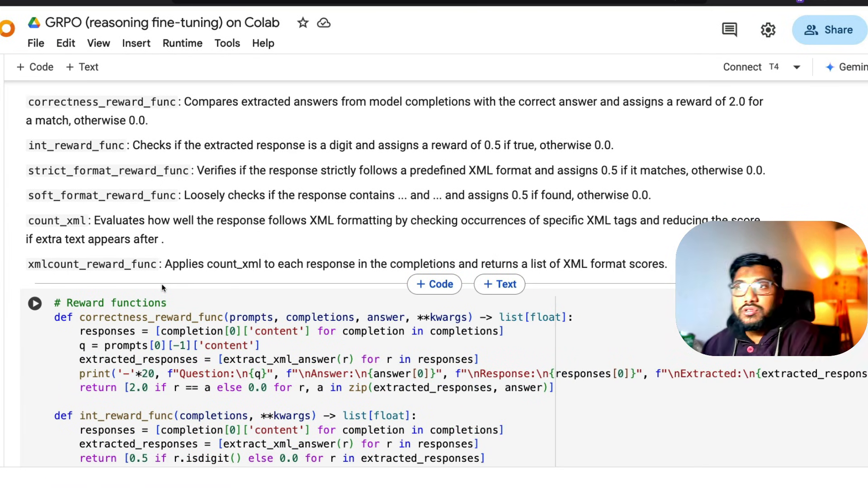
pyautogui.moveTo(107, 156)
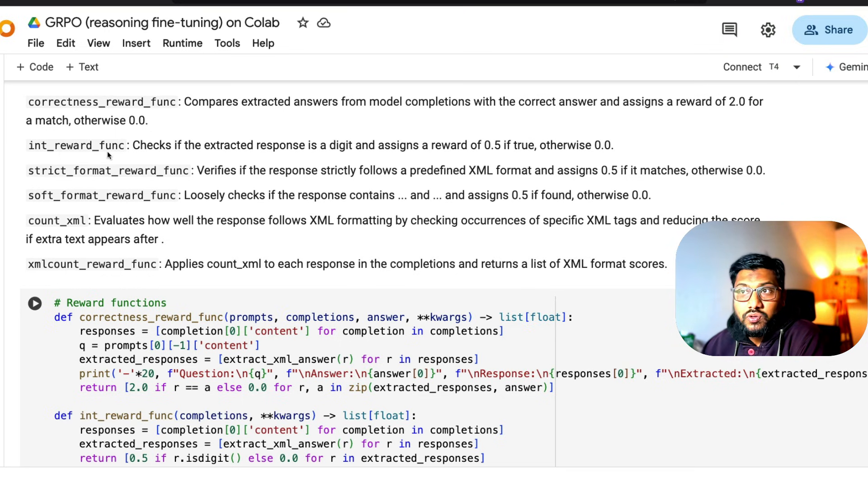
pyautogui.moveTo(308, 150)
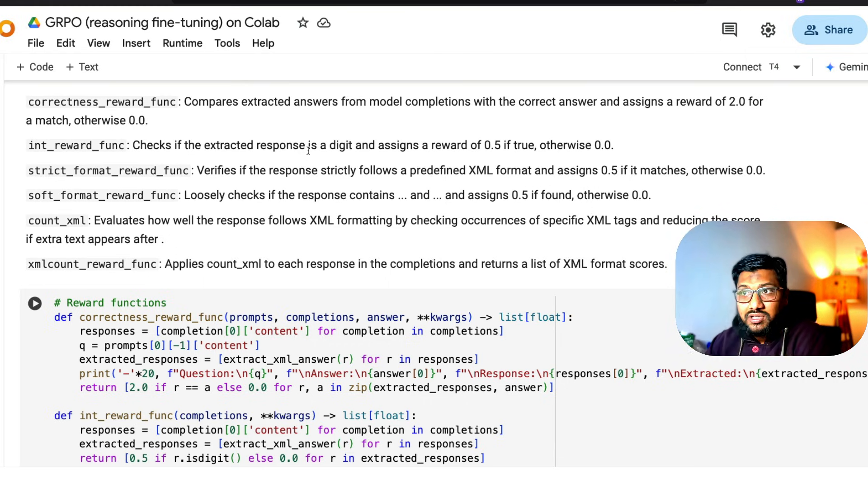
pyautogui.moveTo(194, 175)
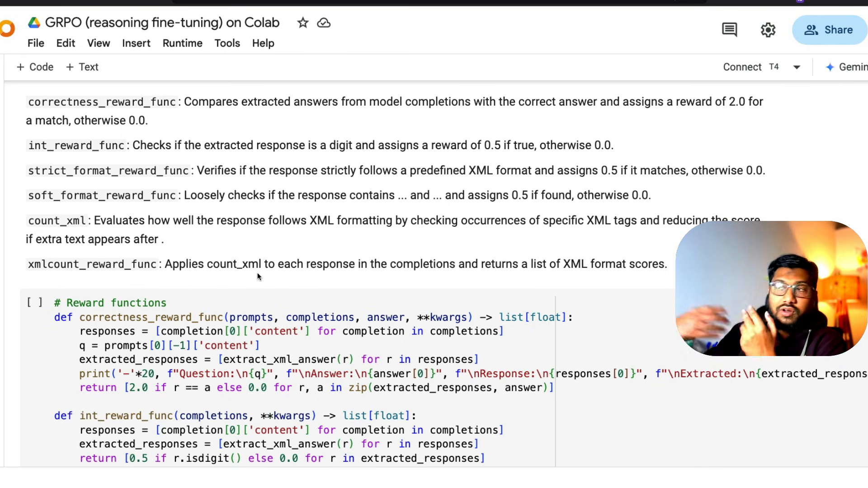
pyautogui.scroll(-3)
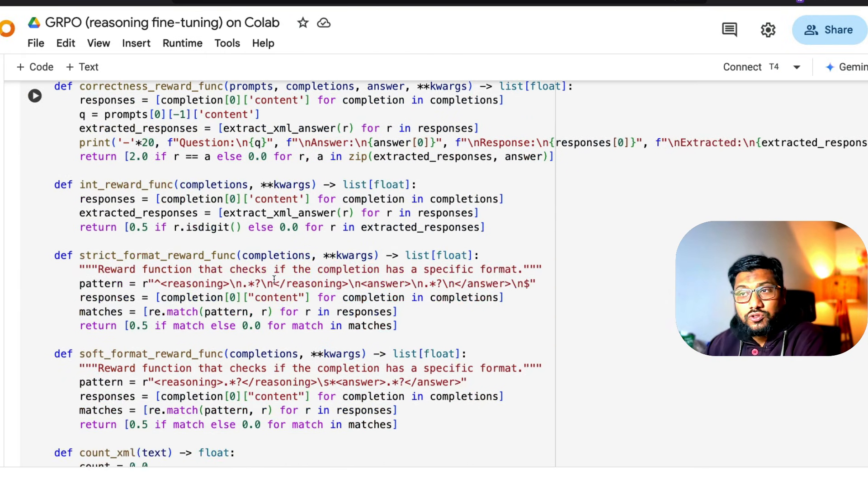
pyautogui.scroll(-3)
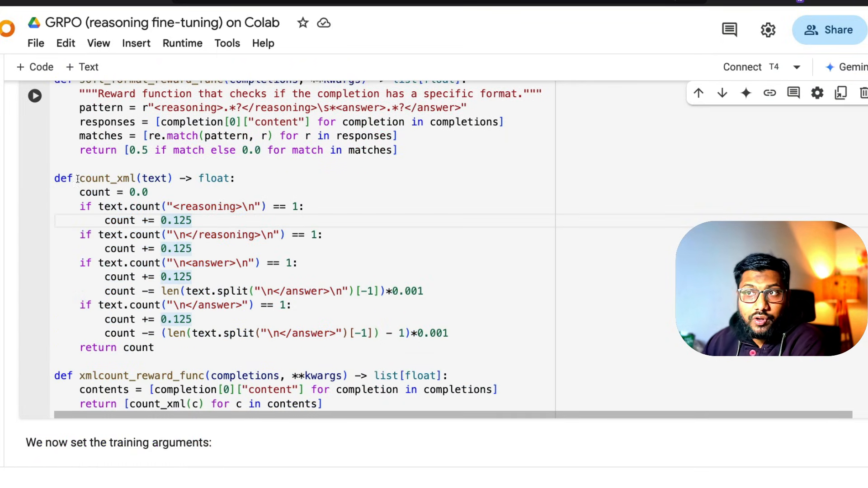
pyautogui.doubleClick(215, 206)
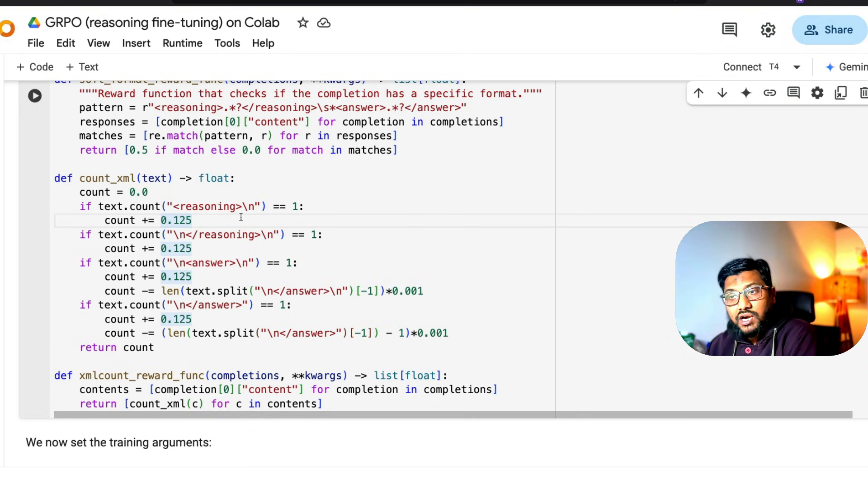
pyautogui.scroll(-3)
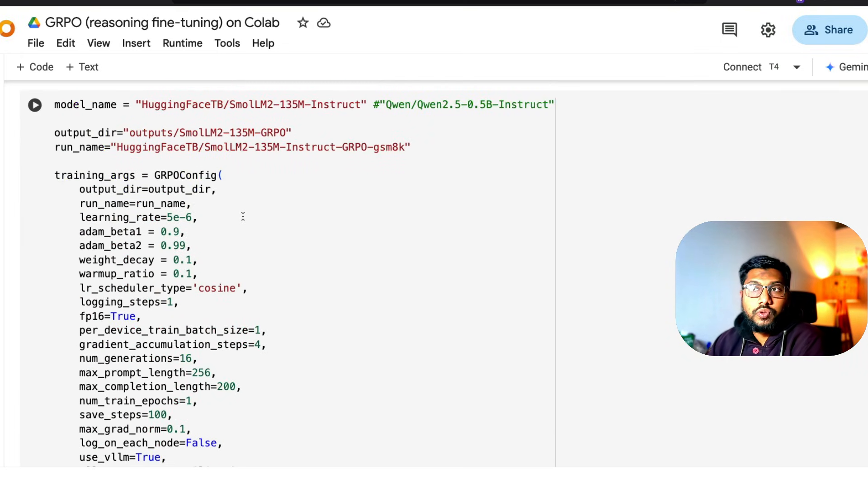
# - Switch to Qwen_0.5b__GRPO.ipynb and view the training cell output with loss values
pyautogui.click(199, 217)
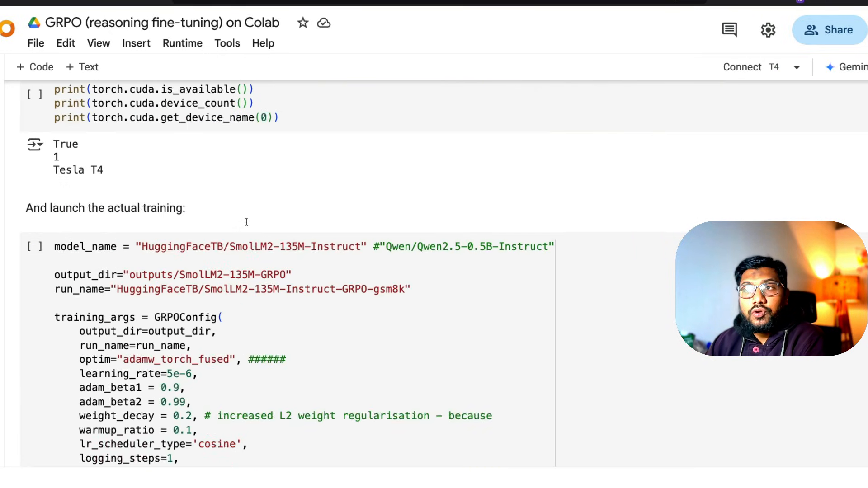
pyautogui.moveTo(247, 224)
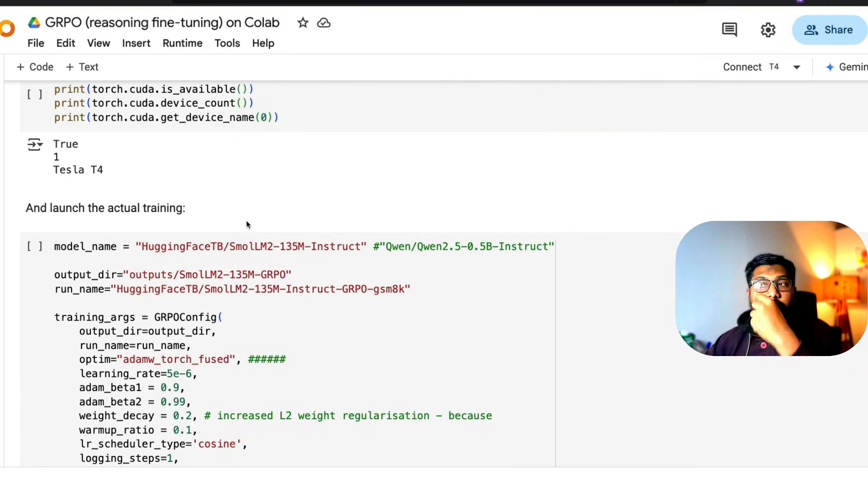
pyautogui.moveTo(247, 225)
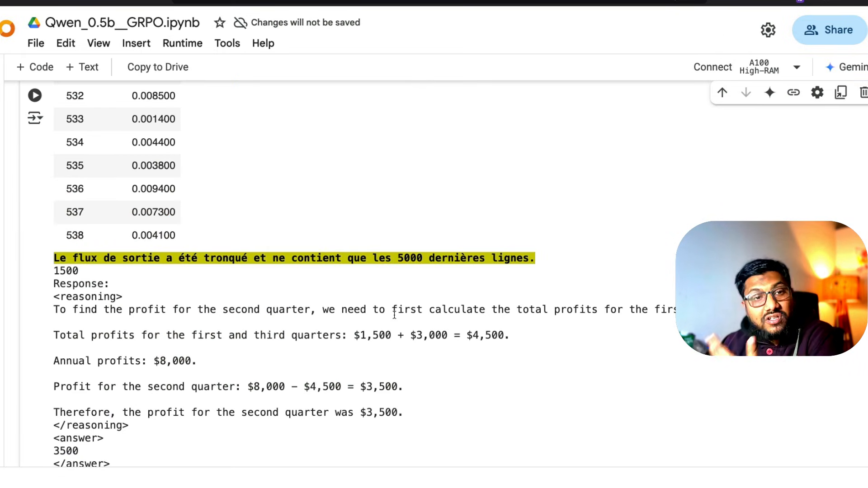
pyautogui.moveTo(407, 291)
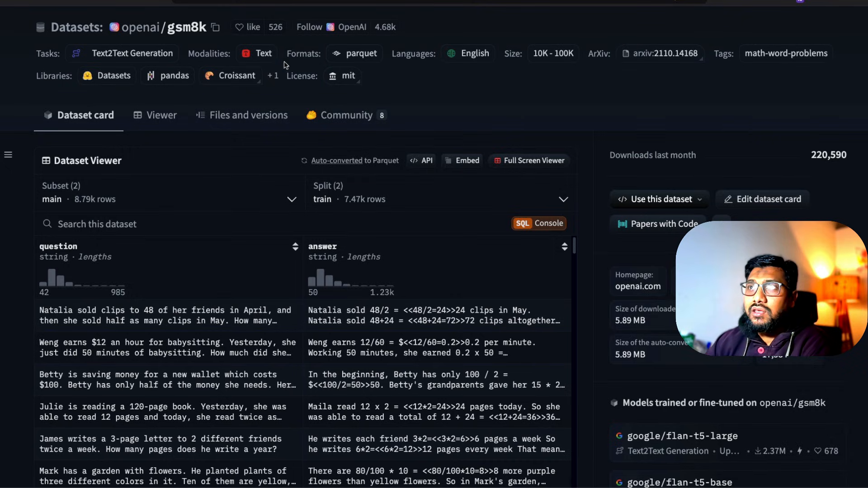
# - Search Hugging Face for 'qwen 2.5' to see the Qwen2.5 model suggestions
pyautogui.write('qe')
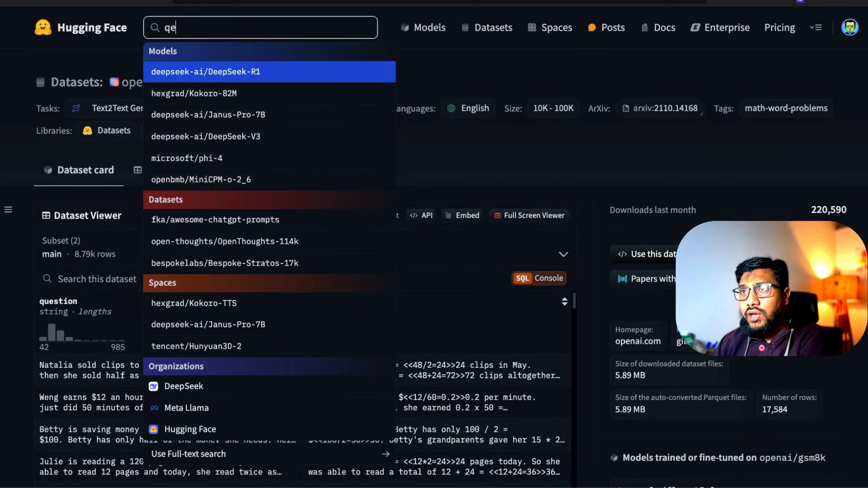
pyautogui.write('qwen 2.5')
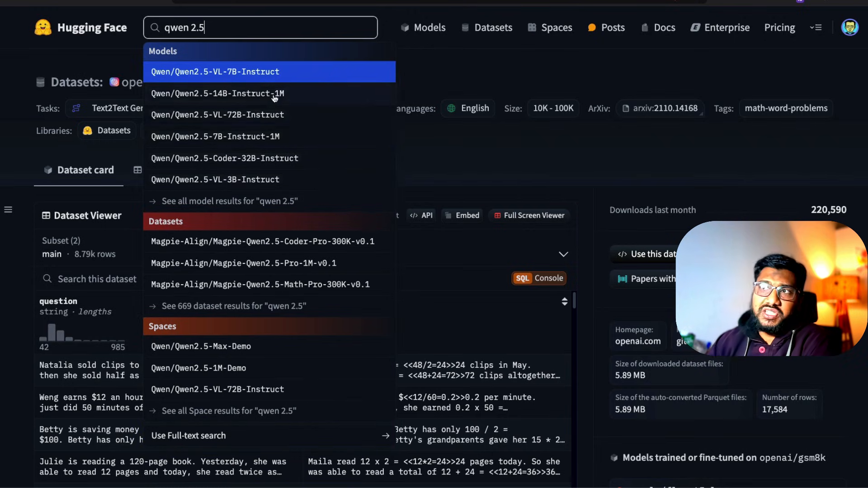
pyautogui.moveTo(279, 169)
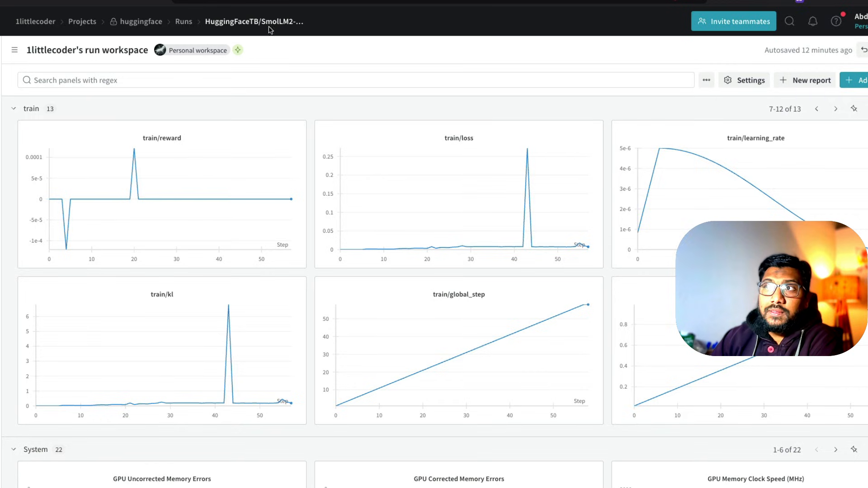
pyautogui.moveTo(346, 145)
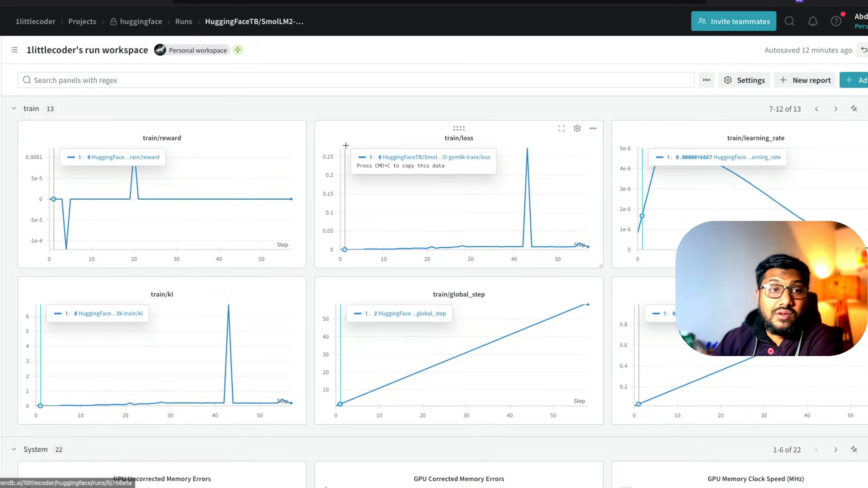
# - Review the train/reward, train/loss and train/kl charts, then return to the GRPOConfig cell
pyautogui.click(140, 21)
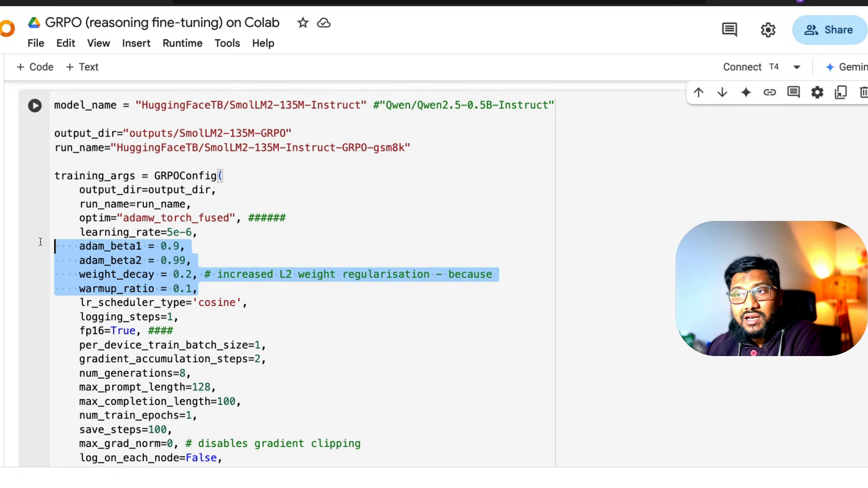
pyautogui.moveTo(392, 266)
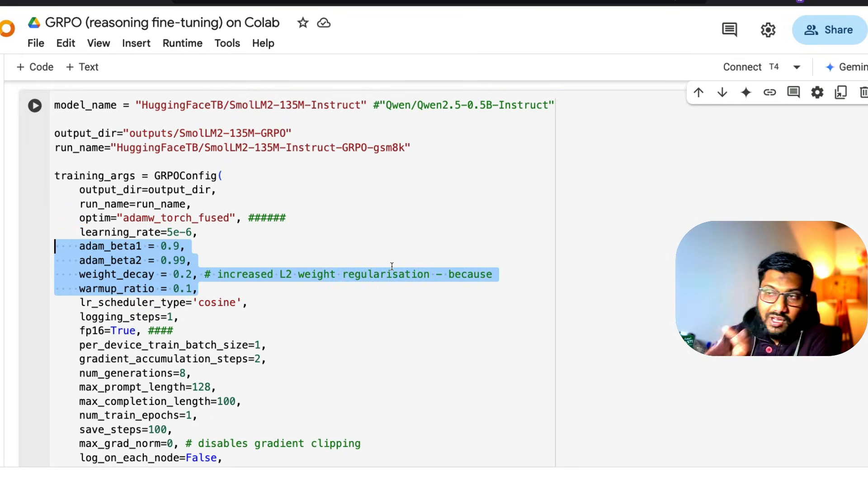
pyautogui.scroll(-3)
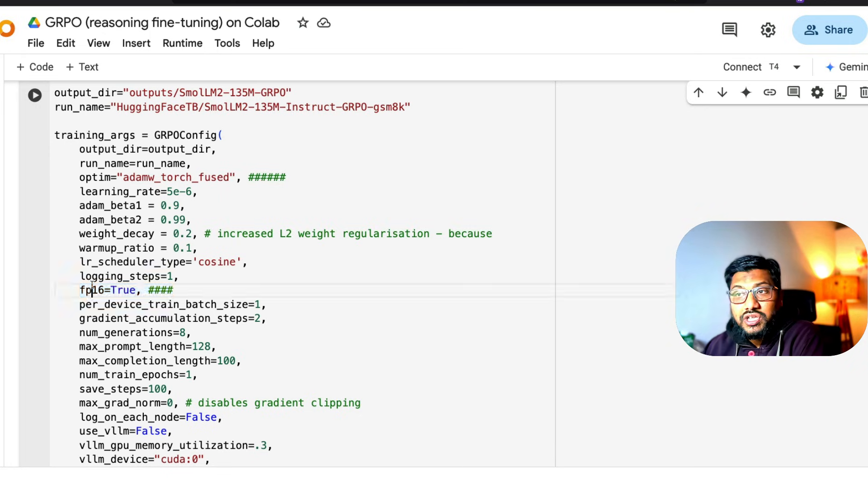
pyautogui.scroll(-3)
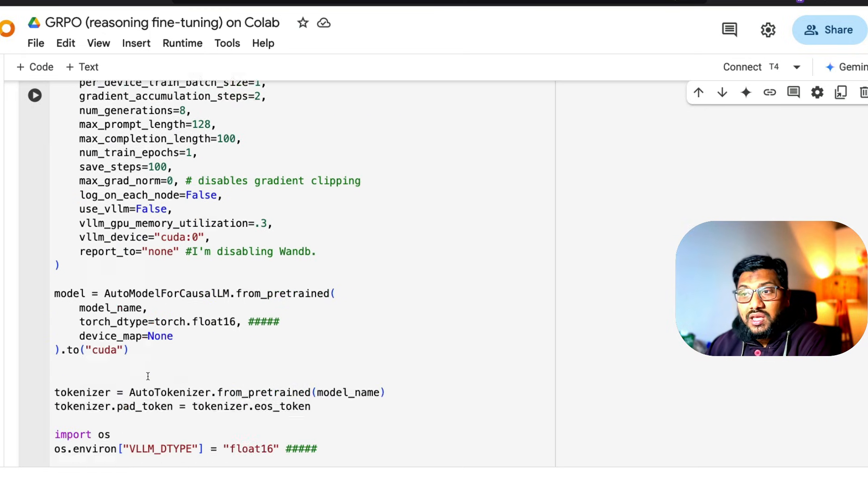
pyautogui.scroll(-3)
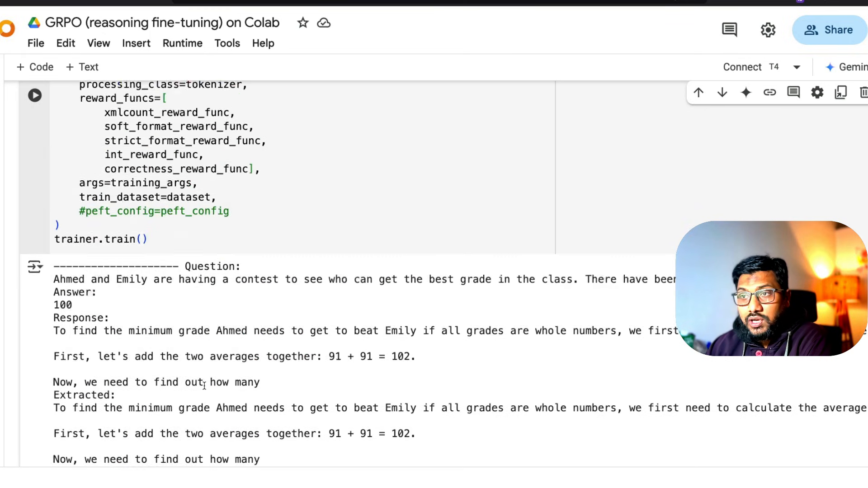
pyautogui.scroll(3)
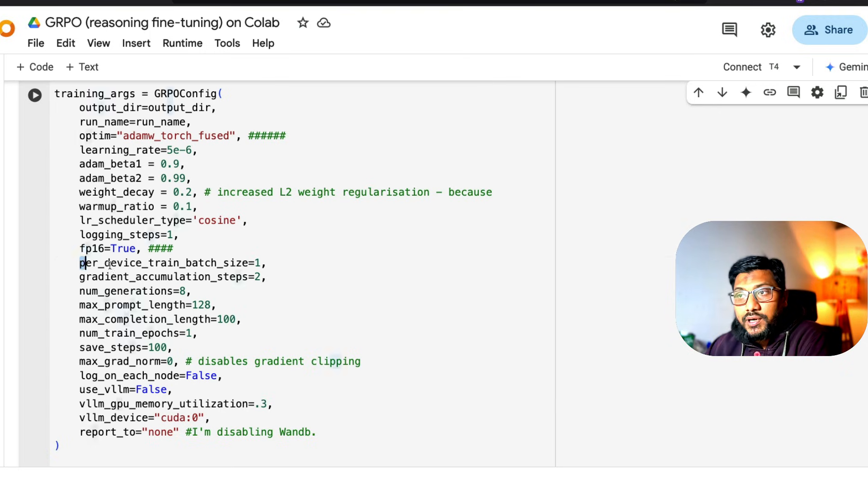
# - Review the GRPOConfig training settings, highlighting learning_rate and num_generations
pyautogui.click(268, 278)
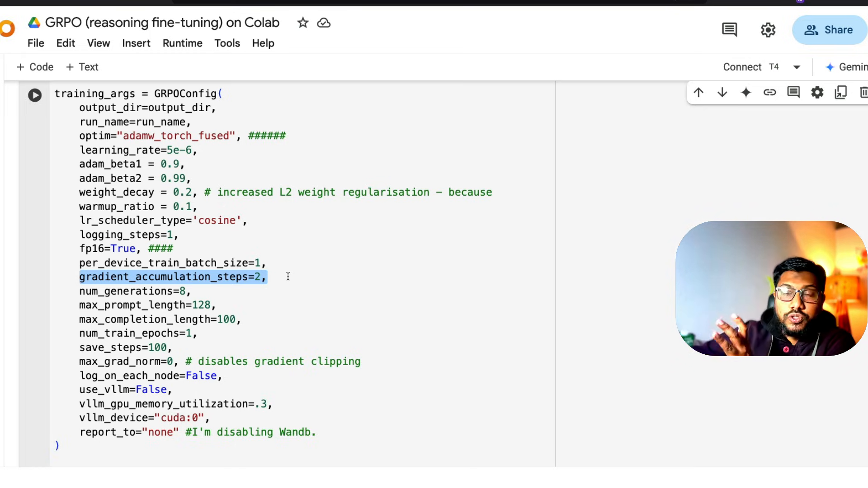
pyautogui.click(141, 150)
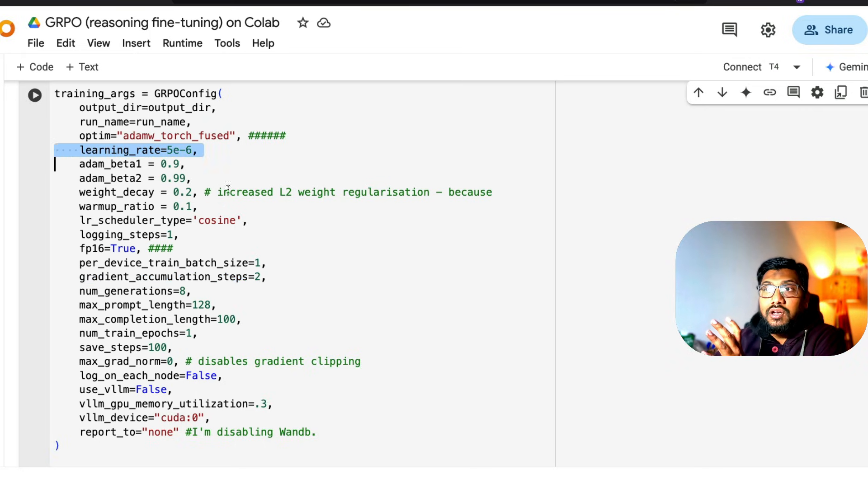
pyautogui.click(364, 220)
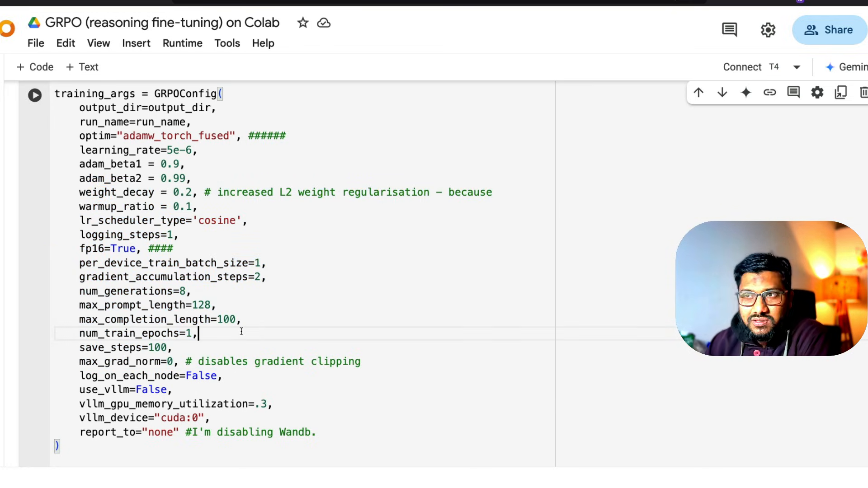
pyautogui.doubleClick(130, 291)
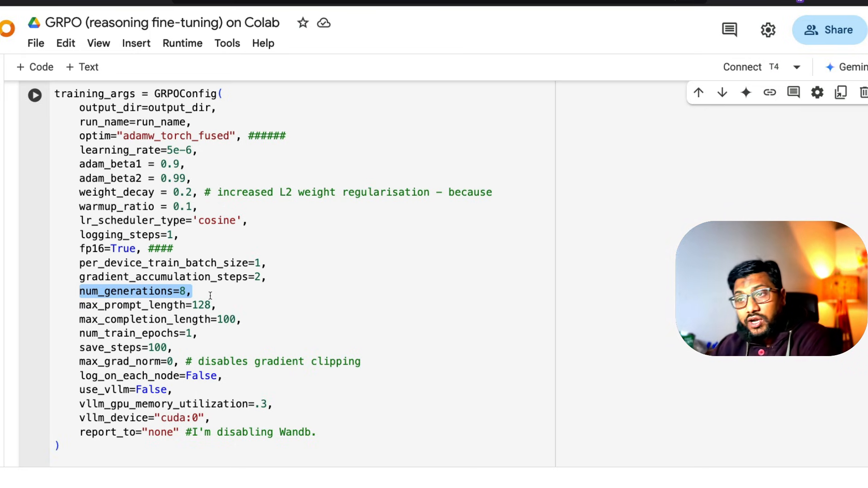
pyautogui.scroll(-3)
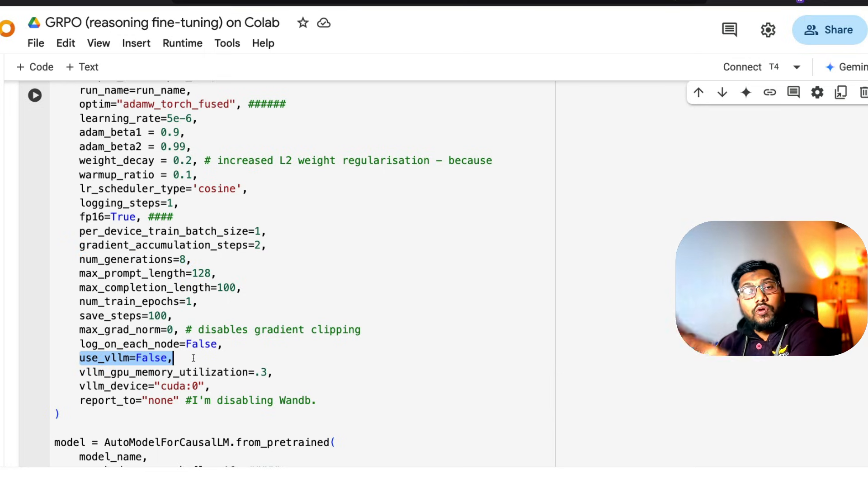
pyautogui.scroll(-3)
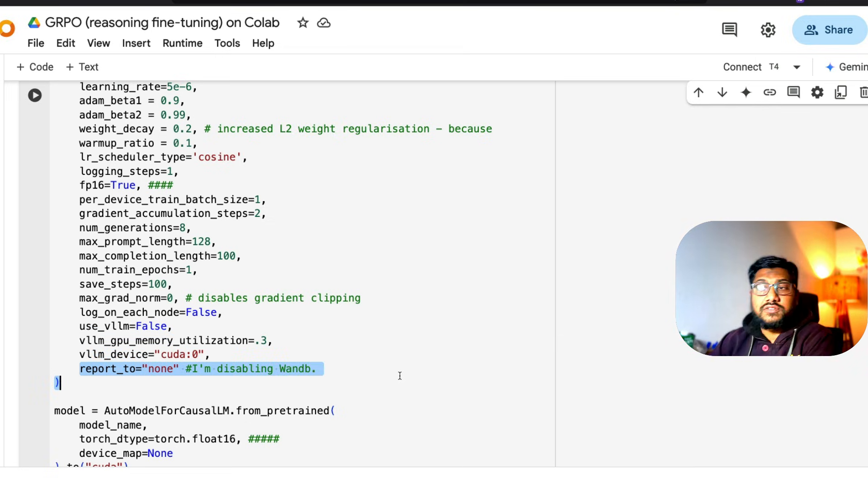
# - Change the report_to value from "none" to "wandb"
pyautogui.doubleClick(160, 369)
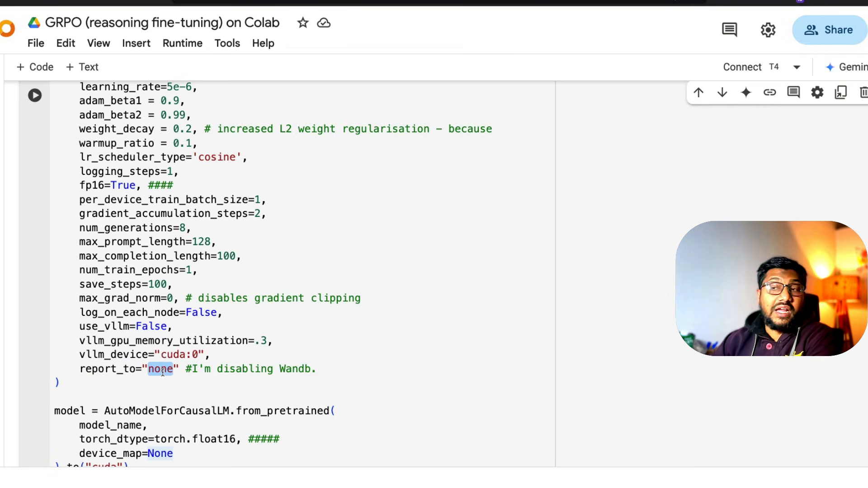
pyautogui.write('wand')
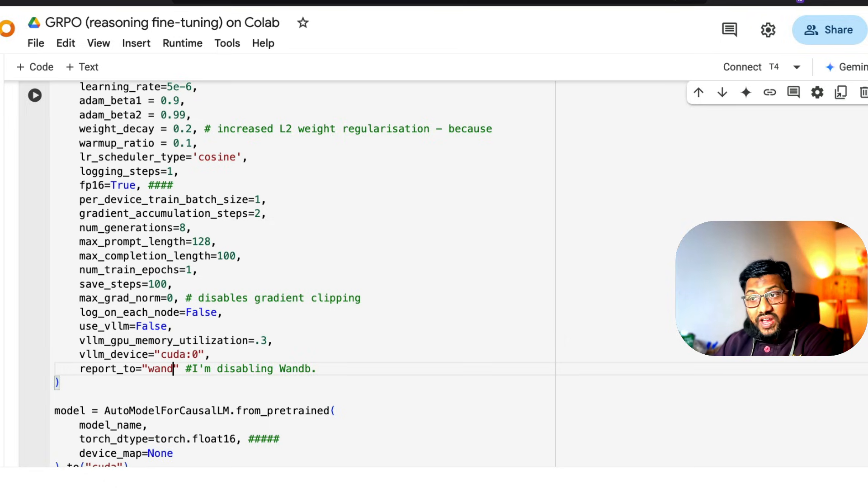
pyautogui.write('b')
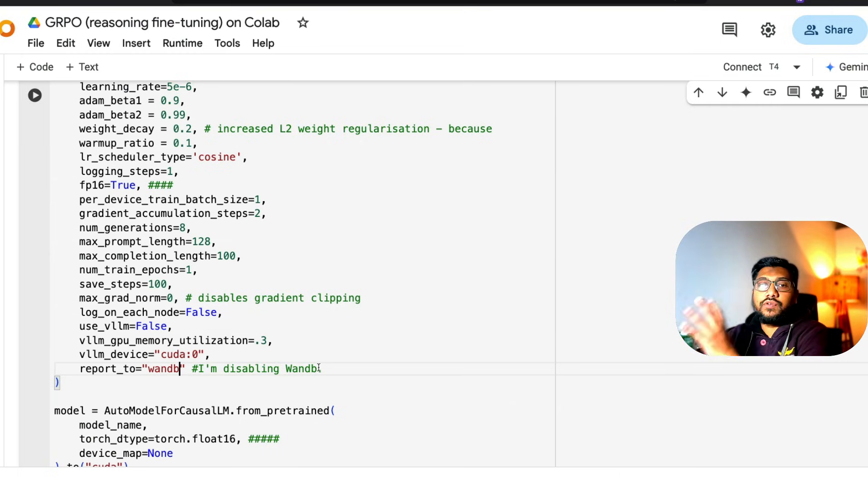
pyautogui.scroll(-3)
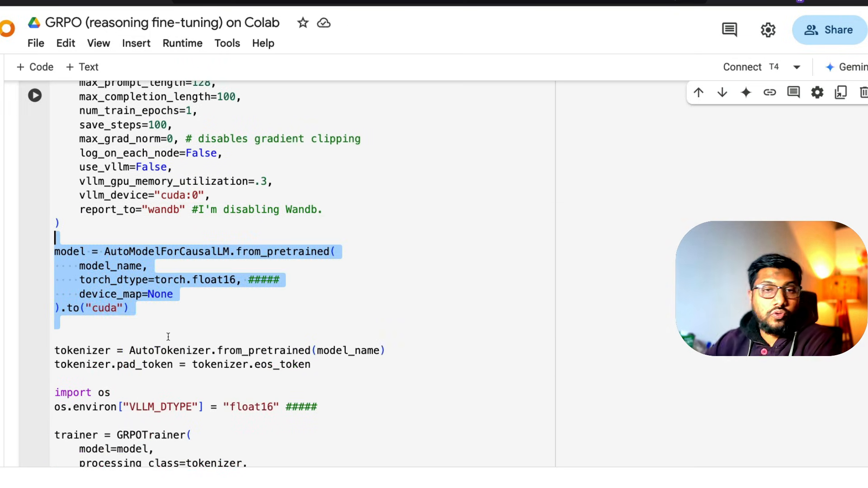
pyautogui.scroll(-3)
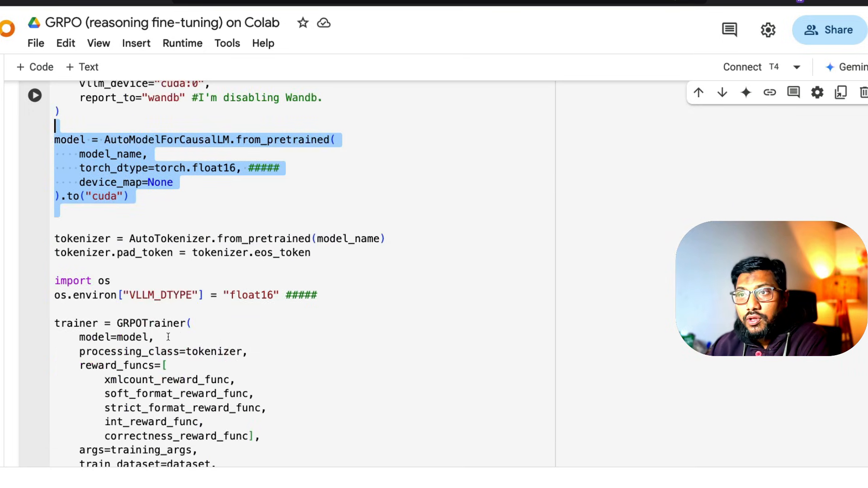
pyautogui.scroll(3)
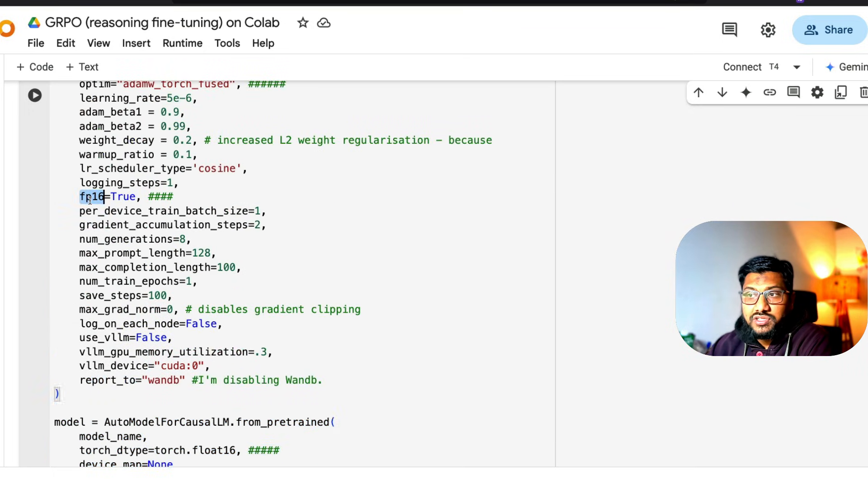
pyautogui.scroll(-3)
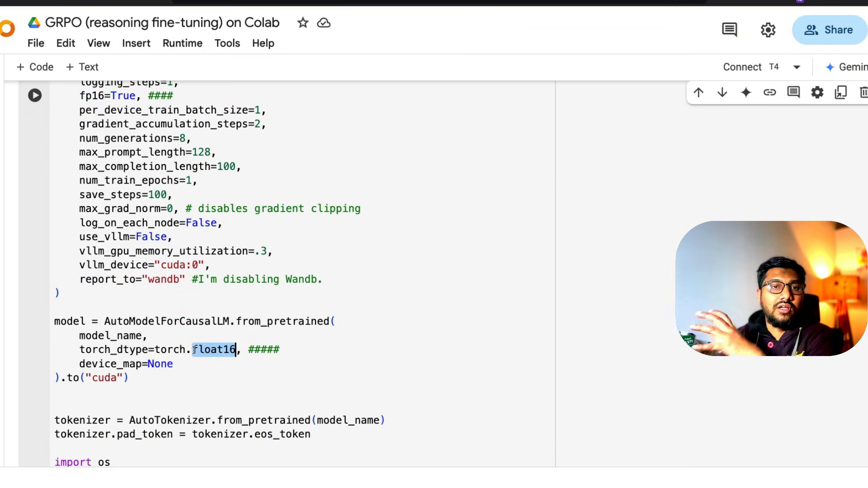
pyautogui.scroll(-3)
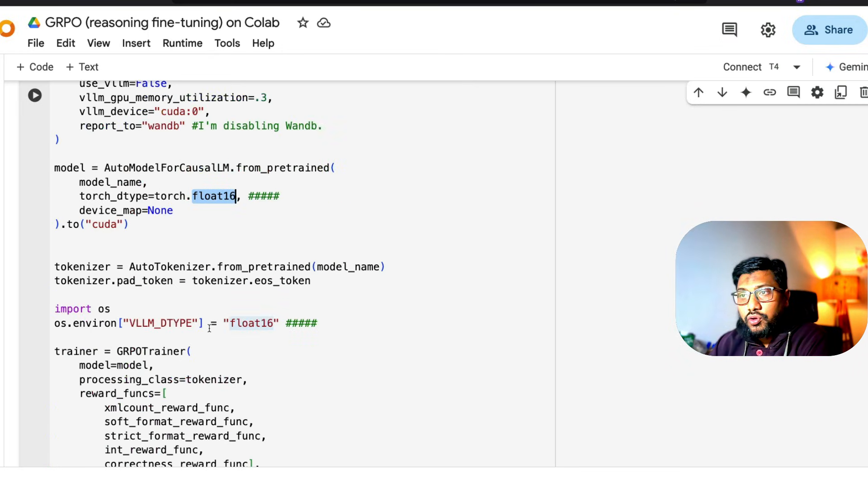
pyautogui.scroll(-3)
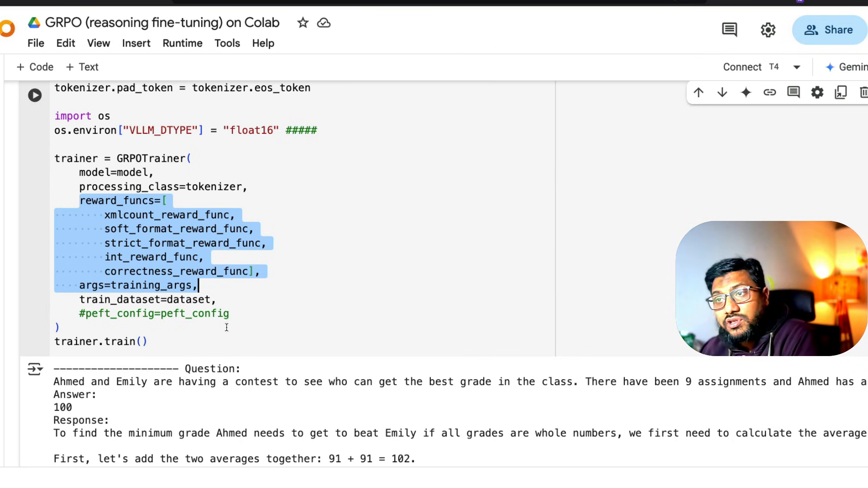
# - Scroll through the trainer.train() output log of questions, answers and model responses
pyautogui.scroll(-3)
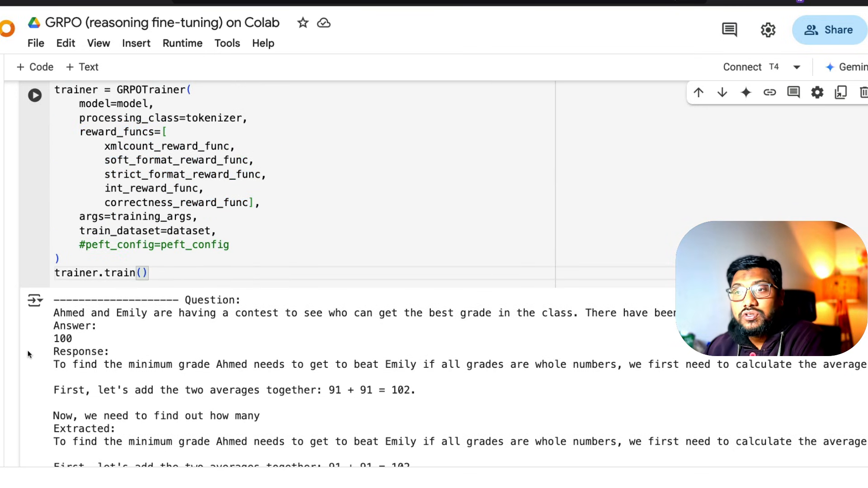
pyautogui.scroll(-3)
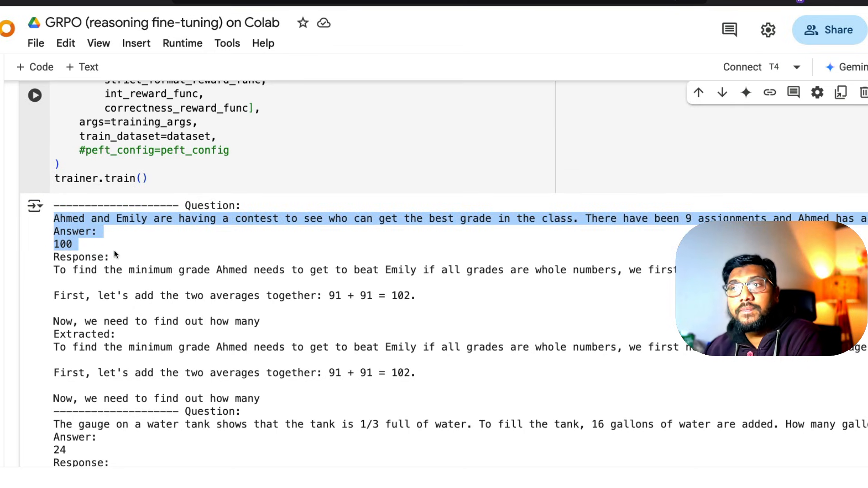
pyautogui.click(67, 357)
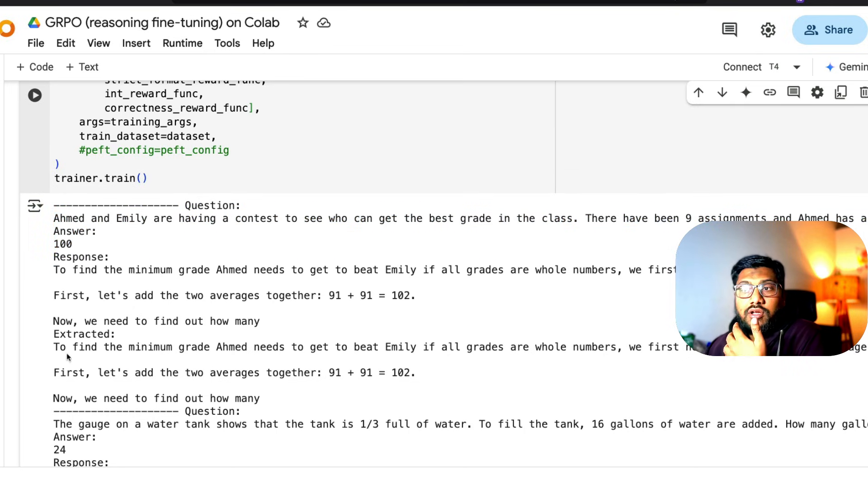
pyautogui.scroll(-3)
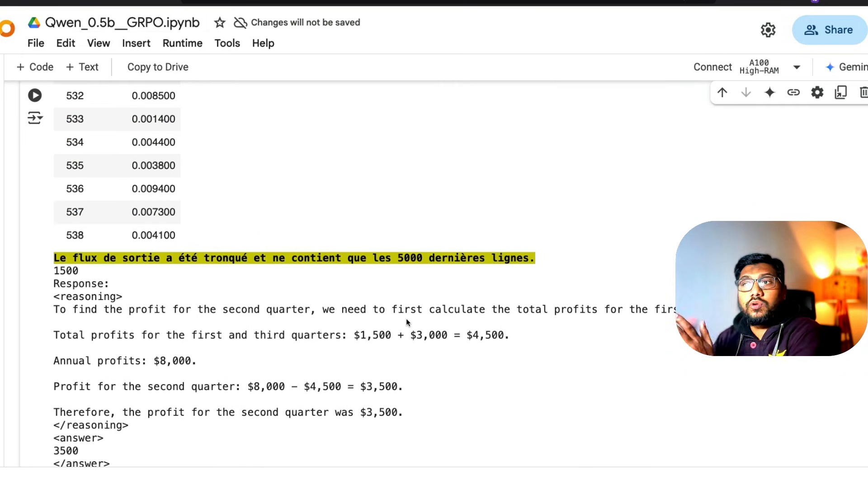
# - Scroll back up through the training output with reasoning and answer tags
pyautogui.scroll(3)
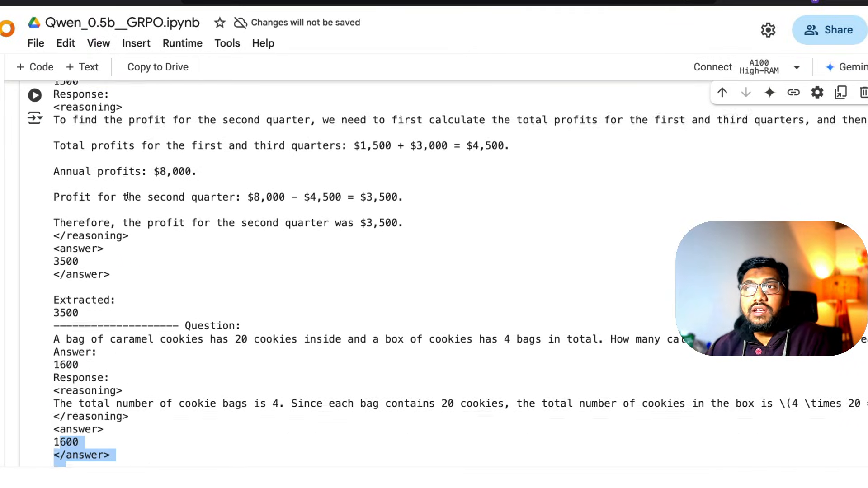
pyautogui.scroll(3)
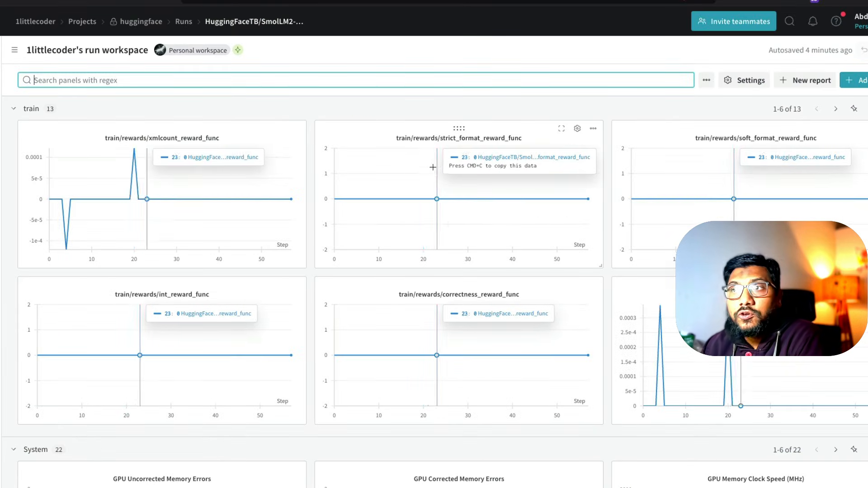
pyautogui.moveTo(188, 145)
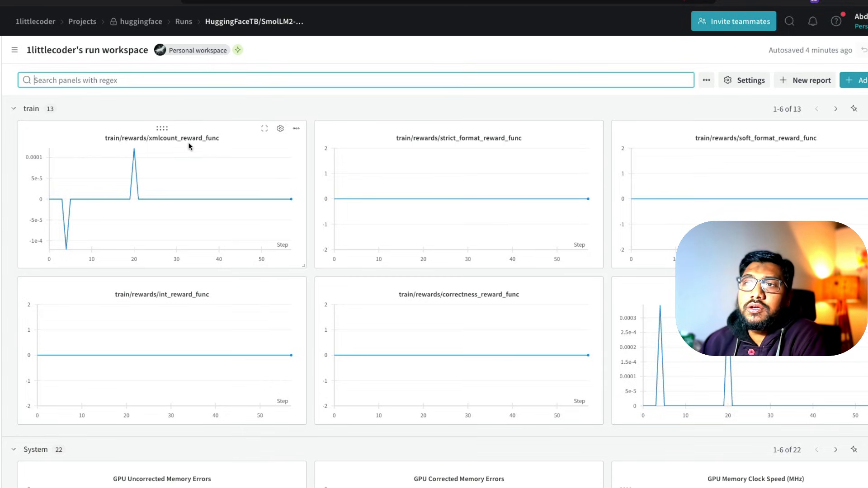
pyautogui.moveTo(176, 199)
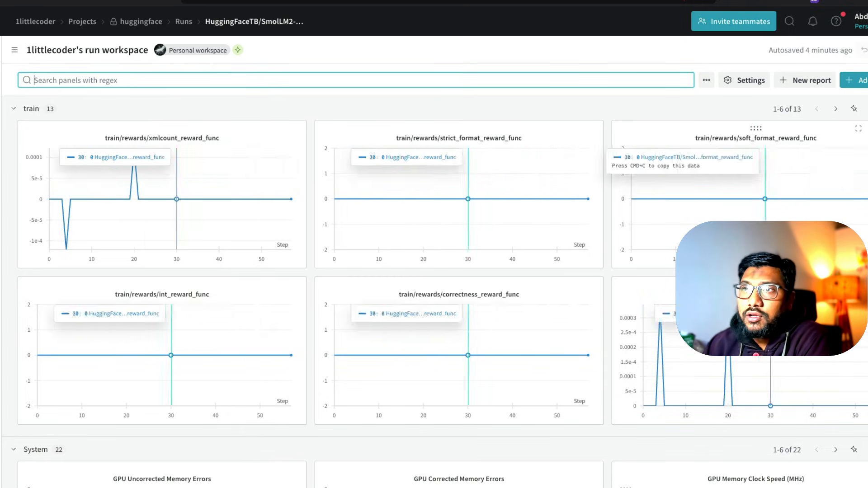
pyautogui.moveTo(156, 179)
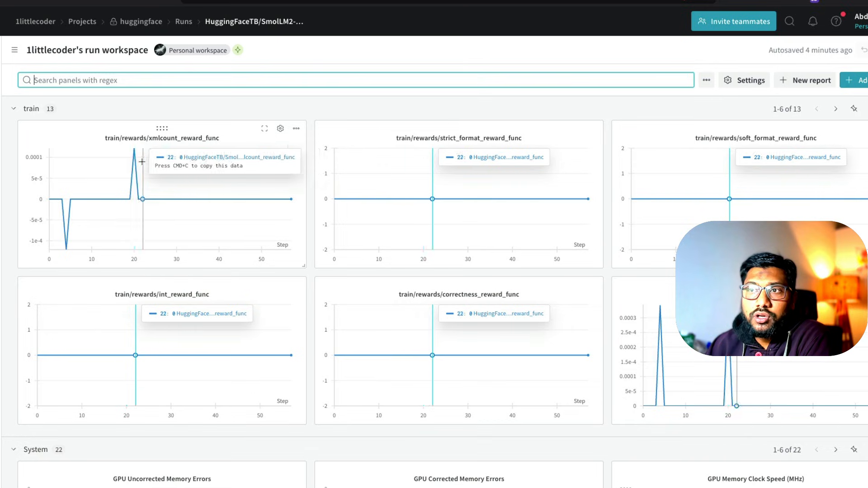
pyautogui.moveTo(124, 180)
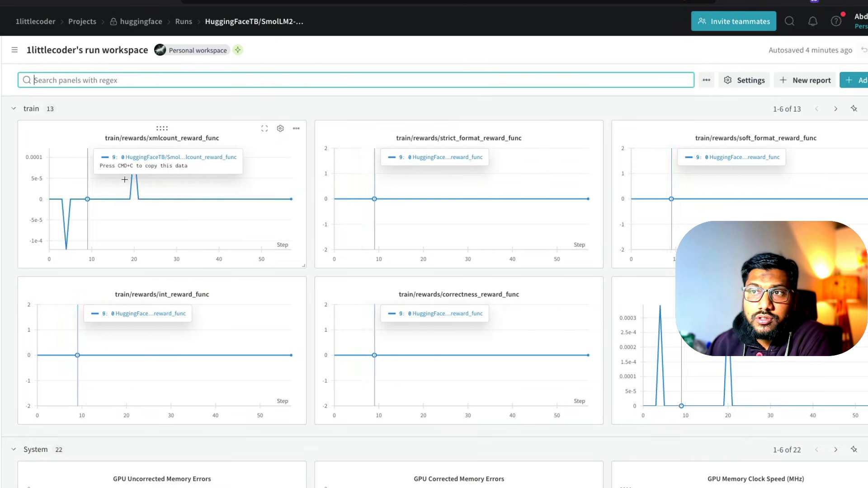
pyautogui.moveTo(134, 150)
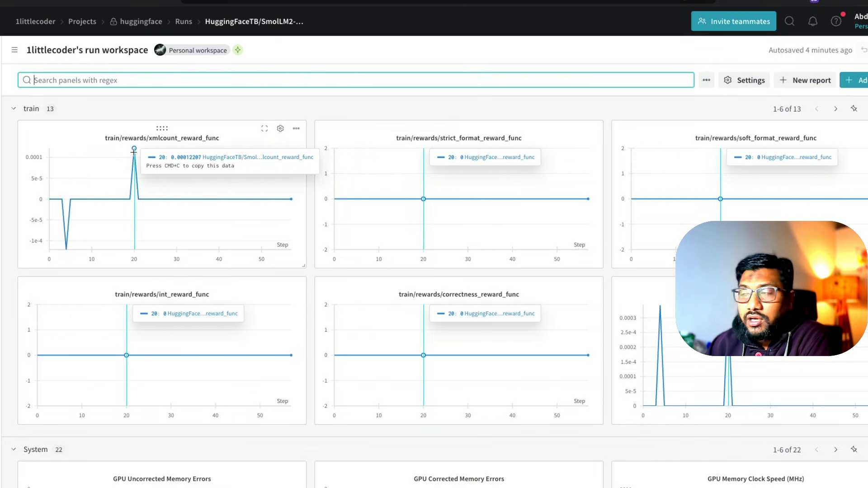
# - Page the train section to the reward, loss, learning_rate, kl and global_step charts
pyautogui.click(836, 108)
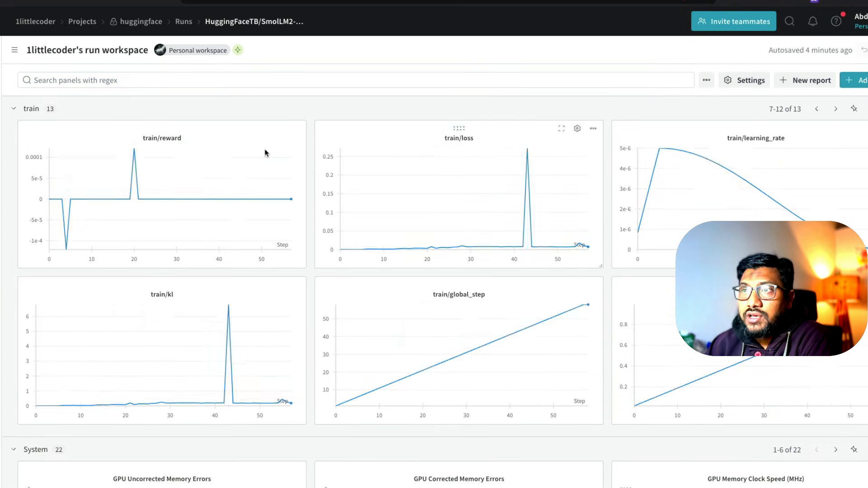
pyautogui.moveTo(187, 240)
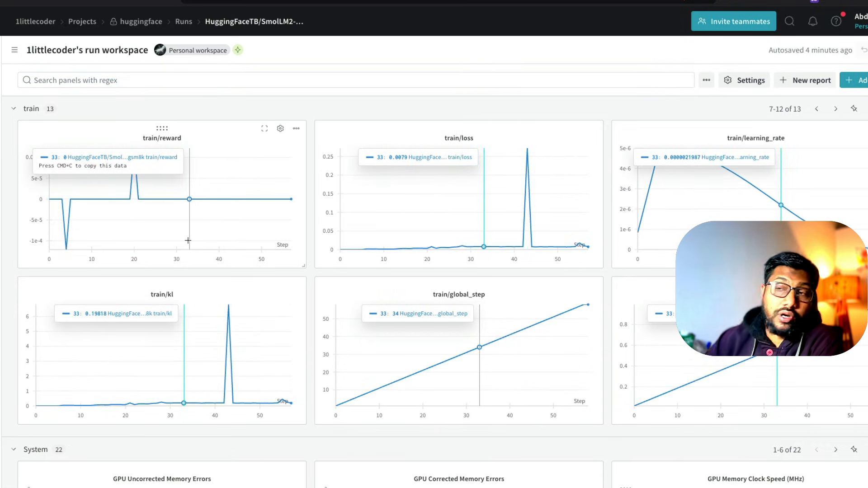
pyautogui.moveTo(650, 231)
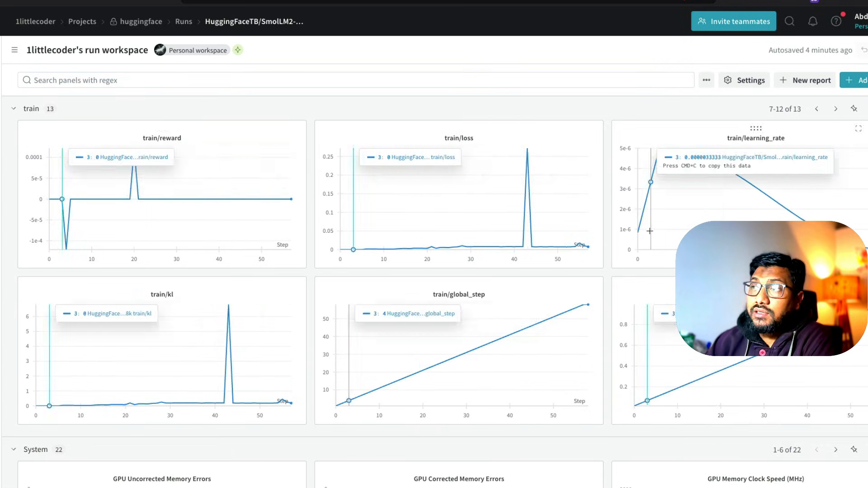
pyautogui.moveTo(569, 181)
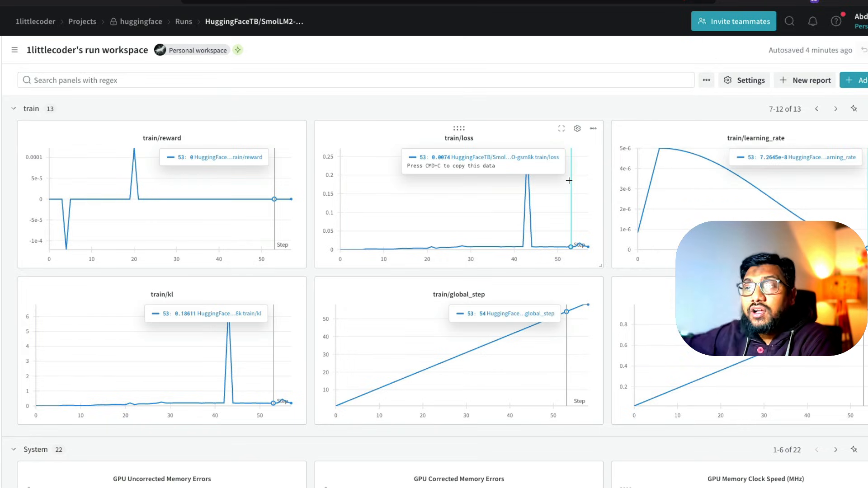
pyautogui.moveTo(190, 348)
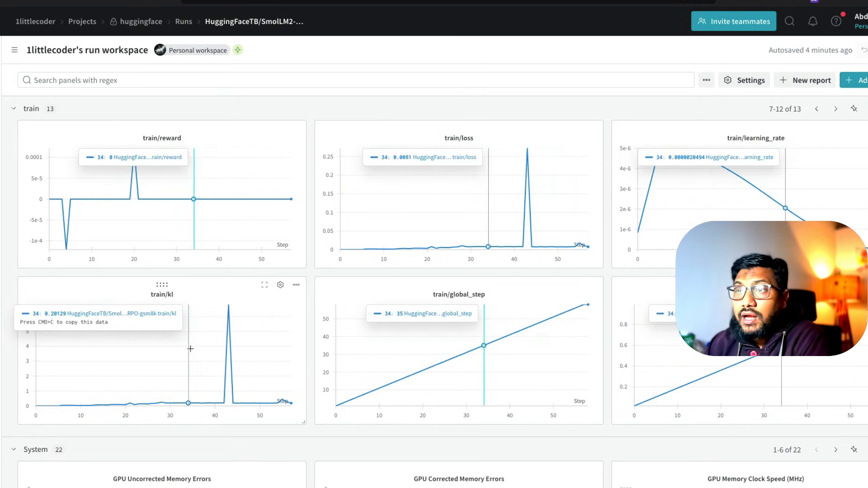
pyautogui.moveTo(172, 297)
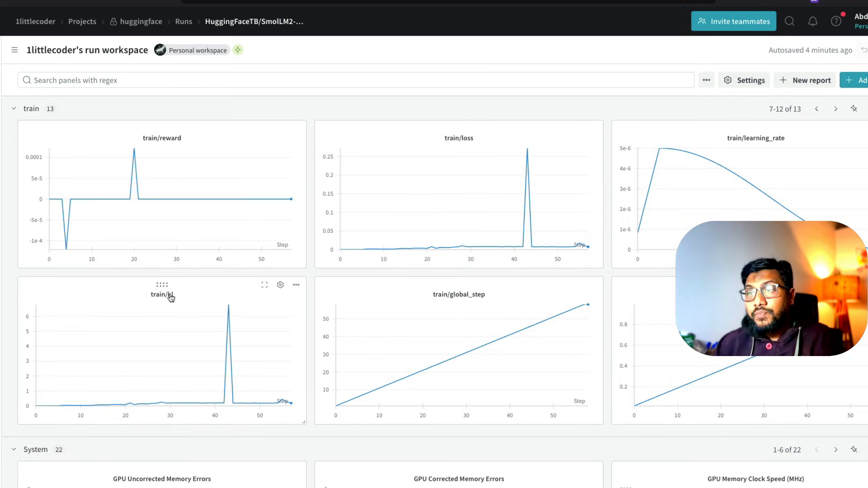
pyautogui.moveTo(372, 154)
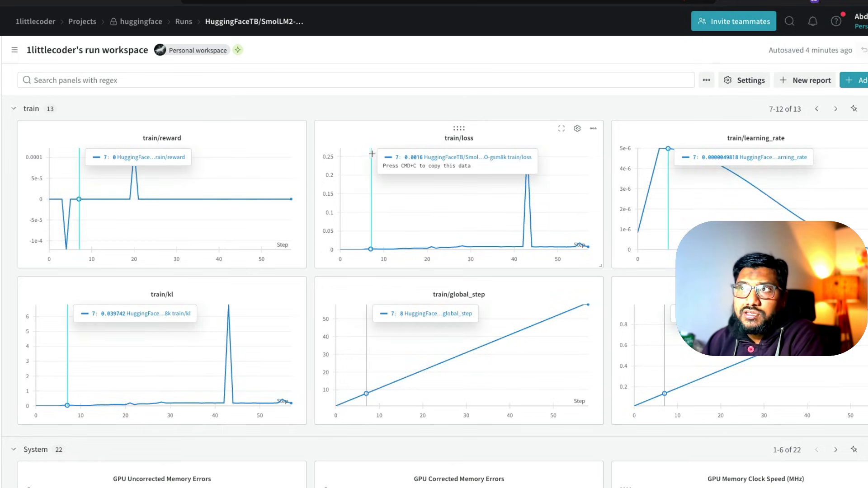
pyautogui.moveTo(368, 141)
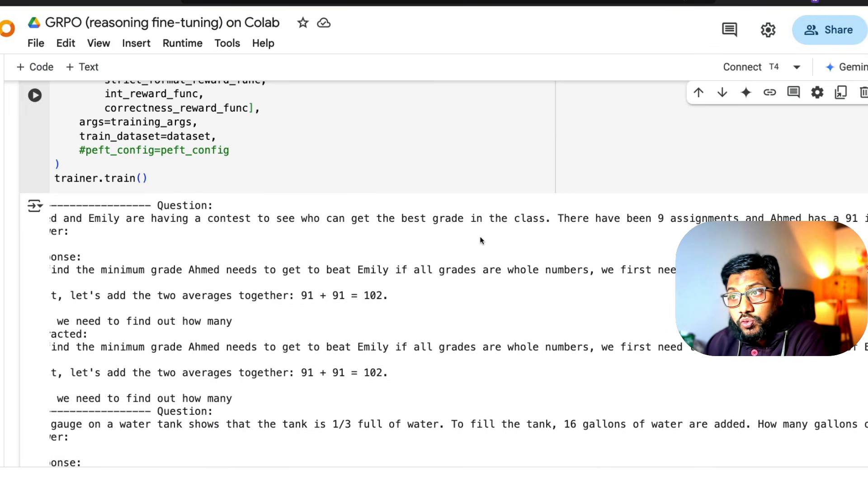
# - Scroll up the trainer output showing the grade-contest question
pyautogui.scroll(3)
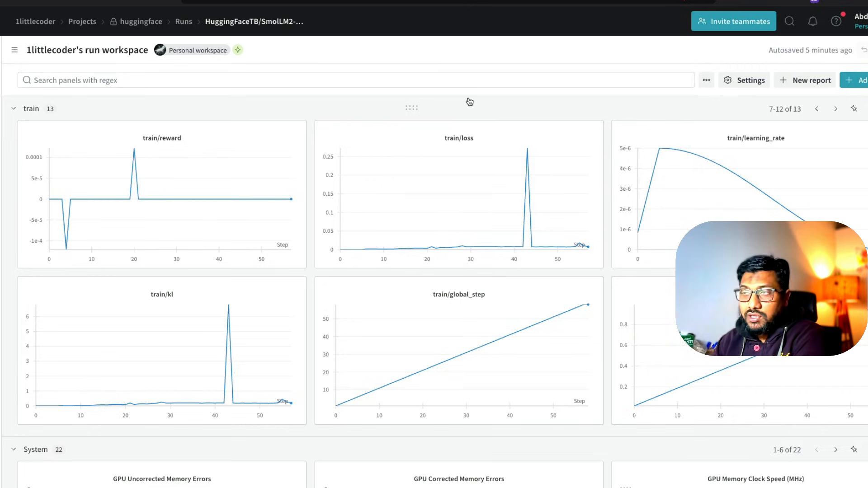
pyautogui.moveTo(232, 31)
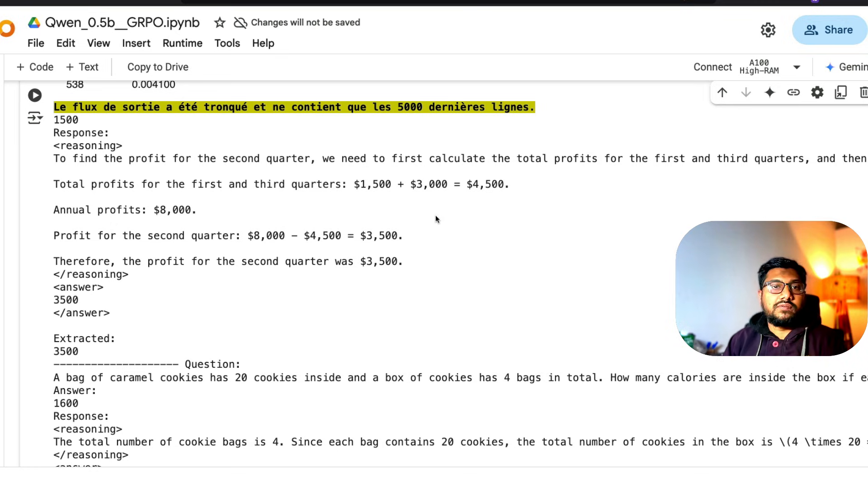
pyautogui.moveTo(486, 239)
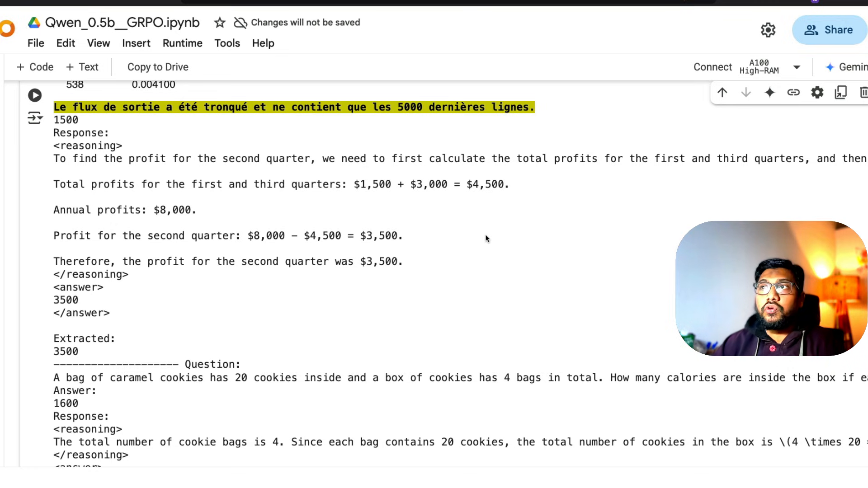
pyautogui.moveTo(458, 225)
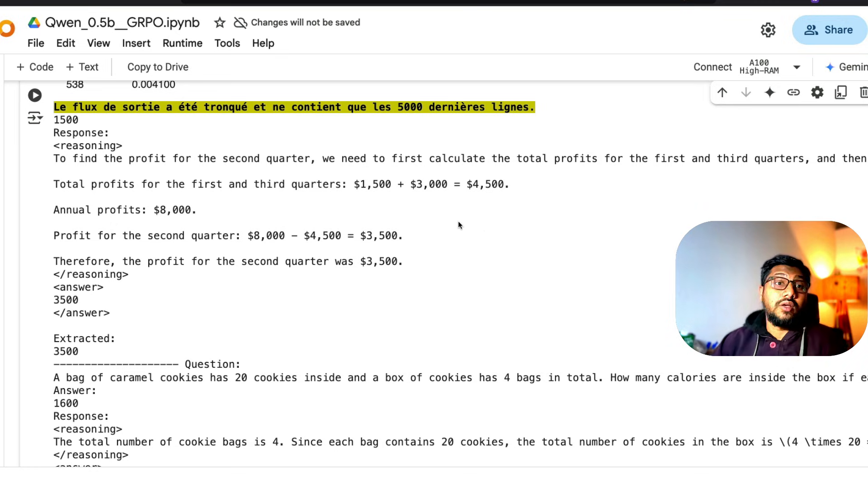